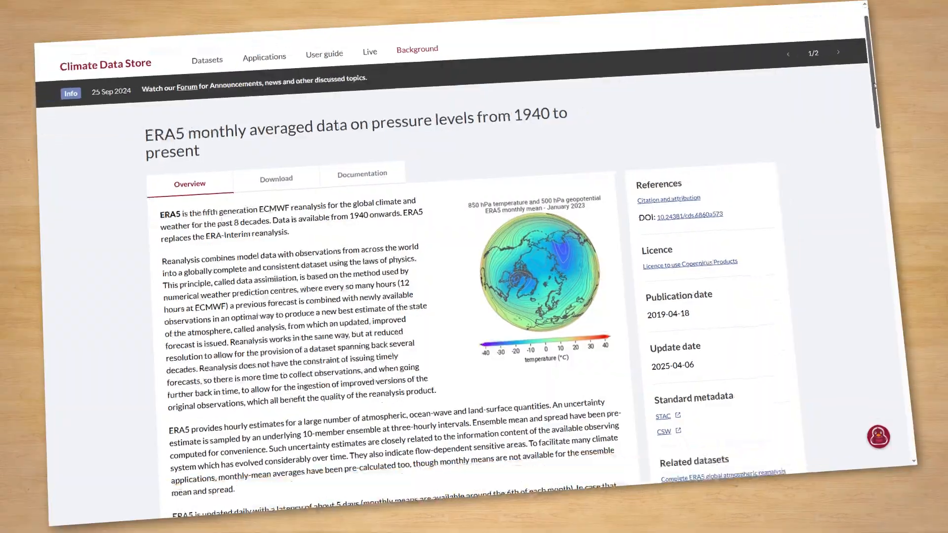
Step: Scroll through the ERA5 monthly pressure-levels dataset overview toward the Download form
{"action": "scroll", "scroll_direction": "down", "scroll_amount": 3}
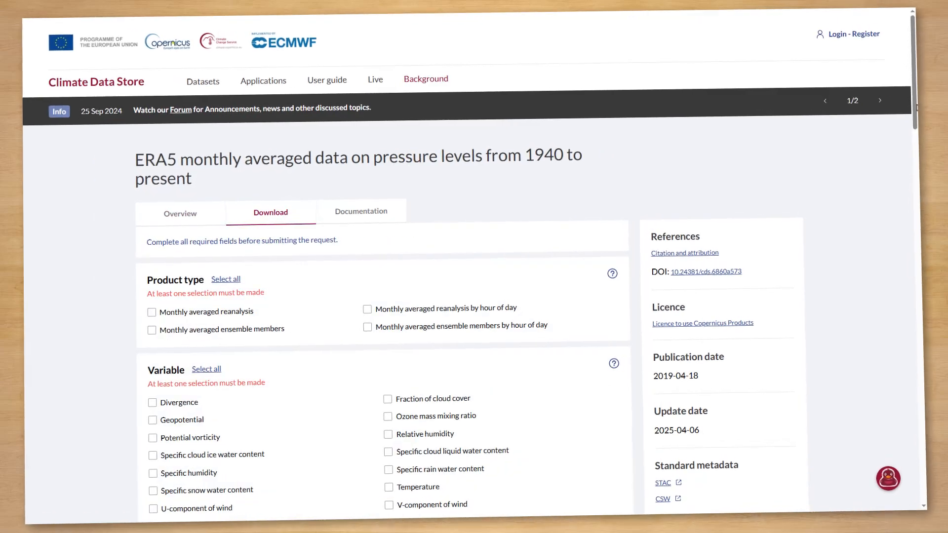
{"action": "scroll", "scroll_direction": "down", "scroll_amount": 3}
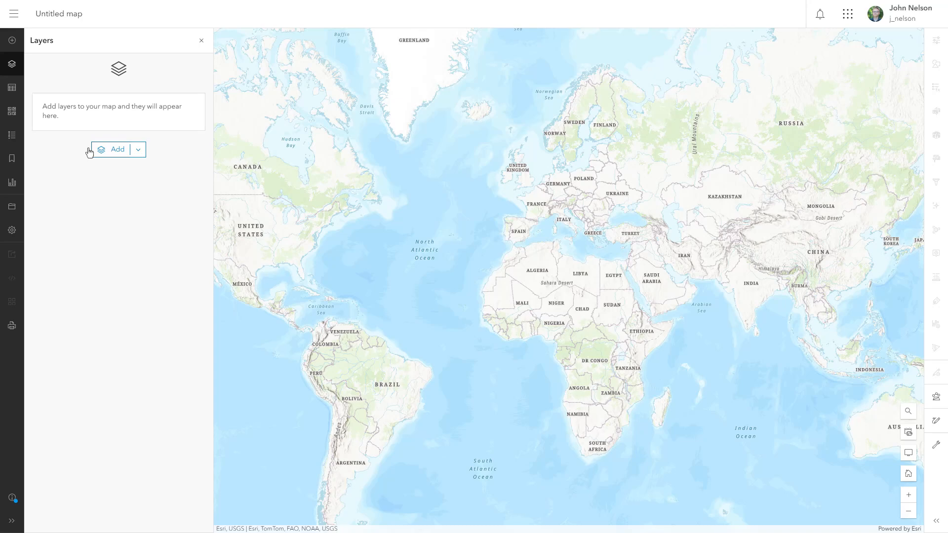
Step: Switch the basemap to satellite Imagery and bring up its layer properties
{"action": "left_click", "coordinate": [11, 112]}
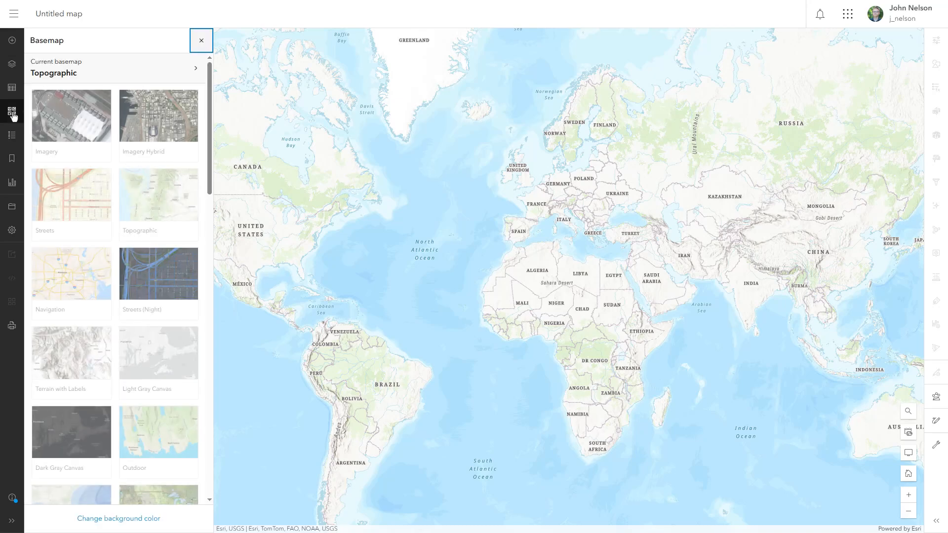
{"action": "left_click", "coordinate": [71, 116]}
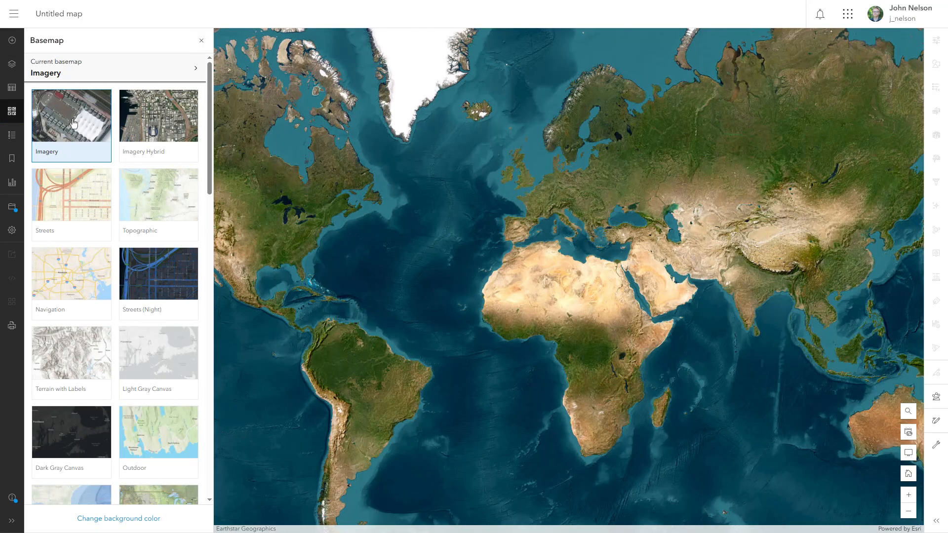
{"action": "left_click", "coordinate": [114, 67]}
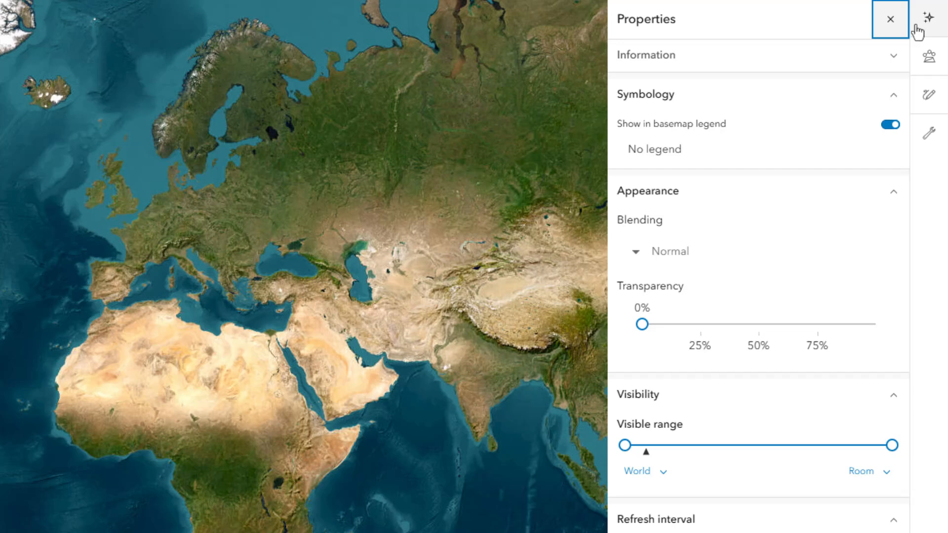
Step: Enable Brightness & Contrast (140/123) and Saturate (200) effects on the imagery basemap
{"action": "left_click", "coordinate": [930, 18]}
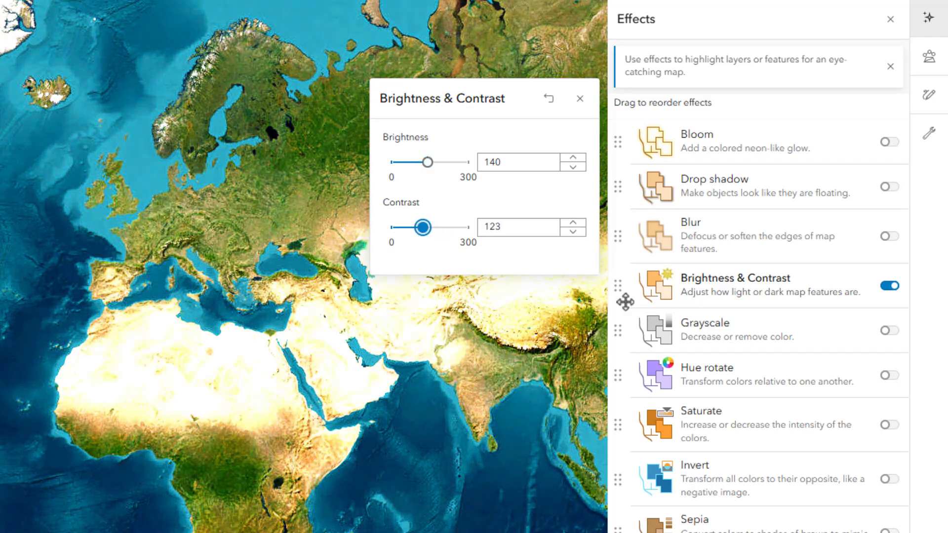
{"action": "left_click", "coordinate": [889, 425]}
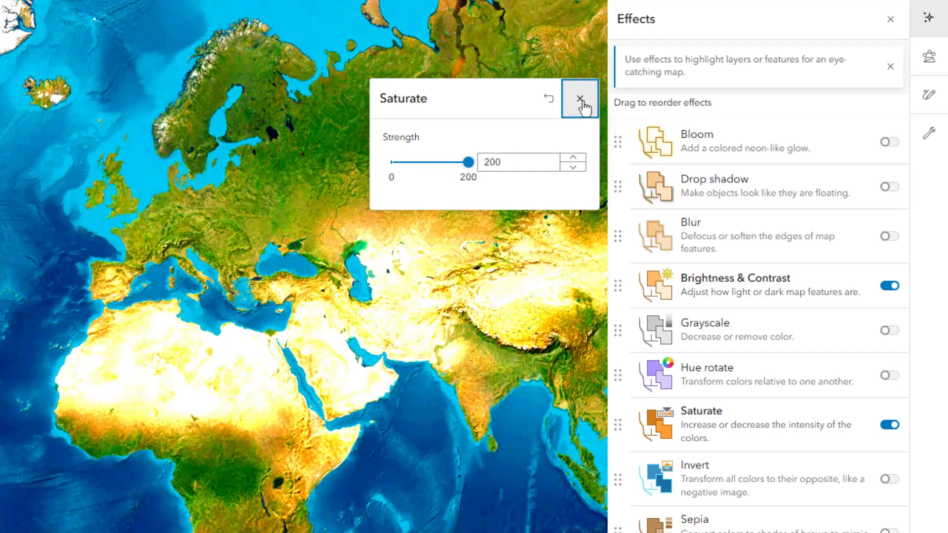
{"action": "left_click", "coordinate": [578, 98]}
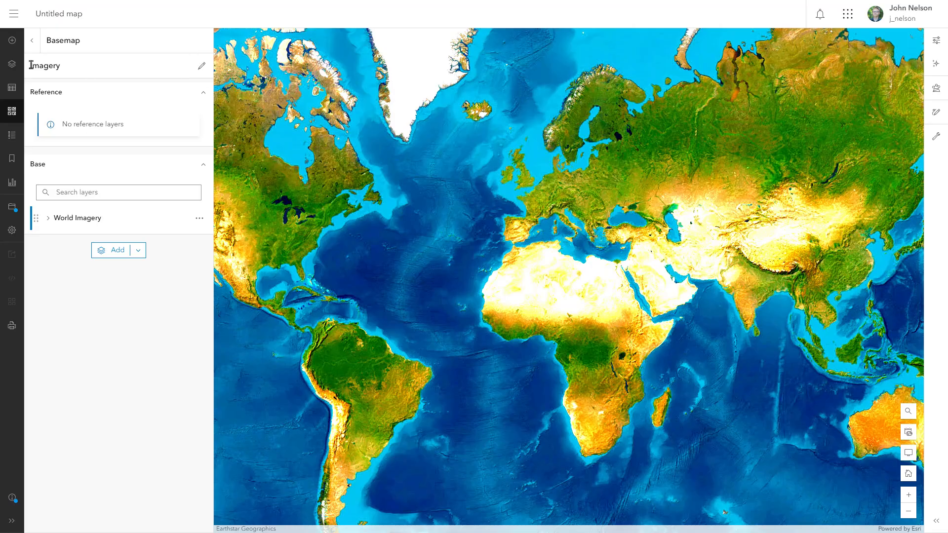
Step: Search Living Atlas for 'global average wind speed' to add the Global Average Wind Speeds layer
{"action": "left_click", "coordinate": [113, 250]}
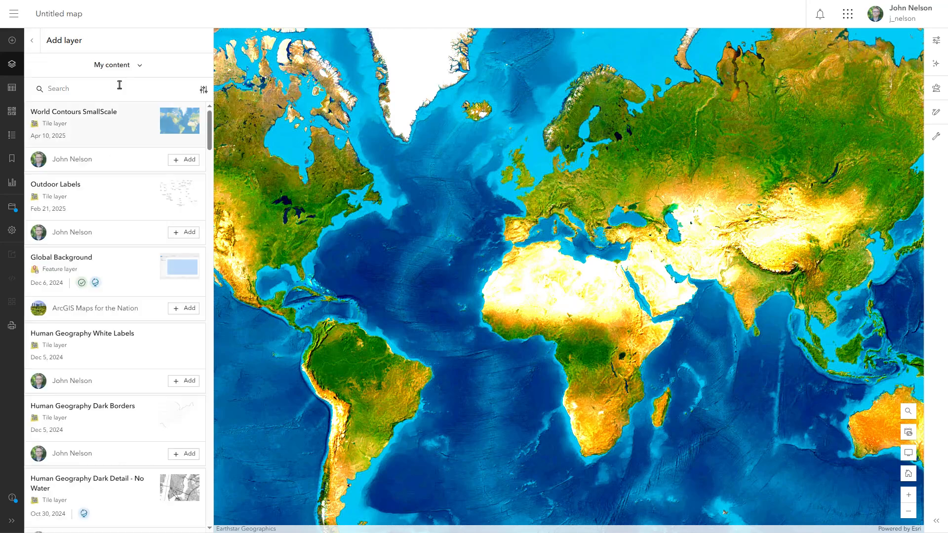
{"action": "left_click", "coordinate": [118, 66]}
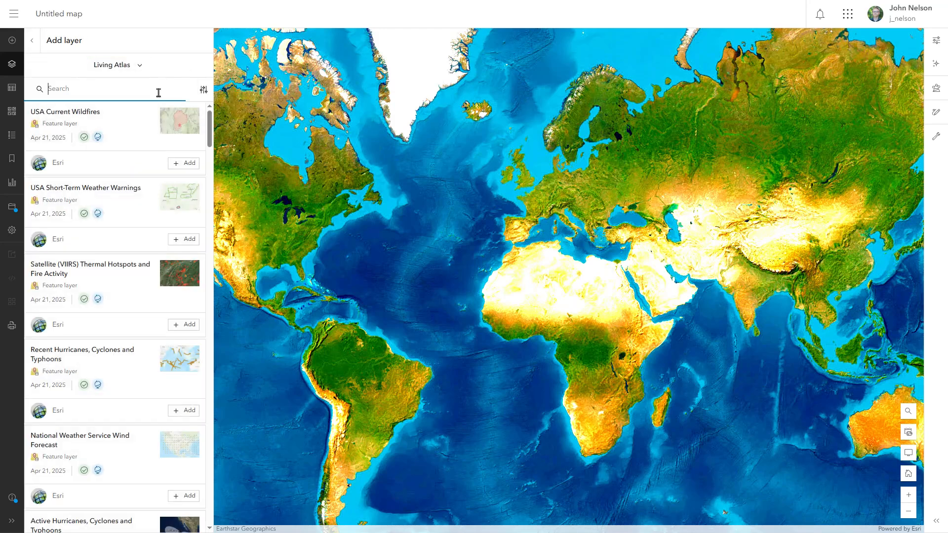
{"action": "type", "text": "global average wind speed"}
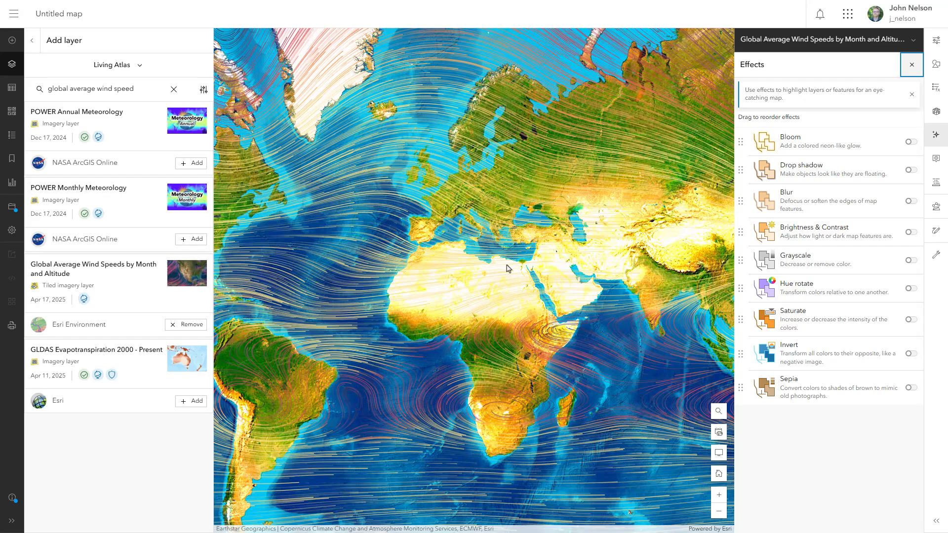
{"action": "mouse_move", "coordinate": [936, 115]}
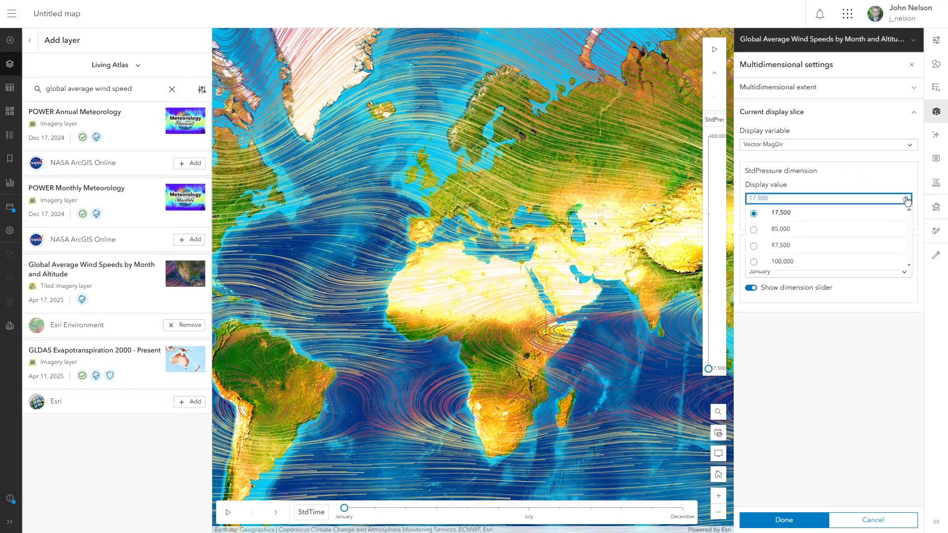
Step: Set the wind layer's StdPressure display value to 100,000 and the time slice to March
{"action": "left_click", "coordinate": [780, 229]}
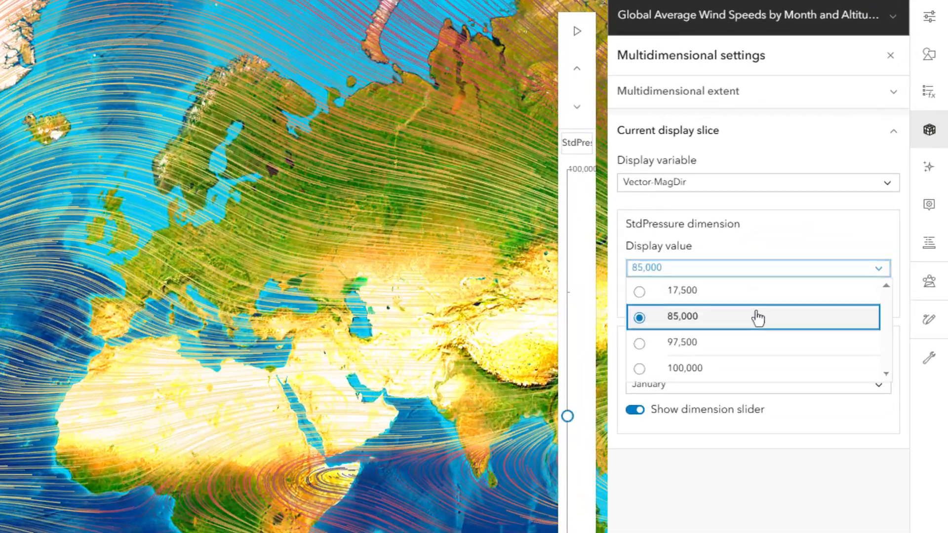
{"action": "left_click", "coordinate": [681, 316]}
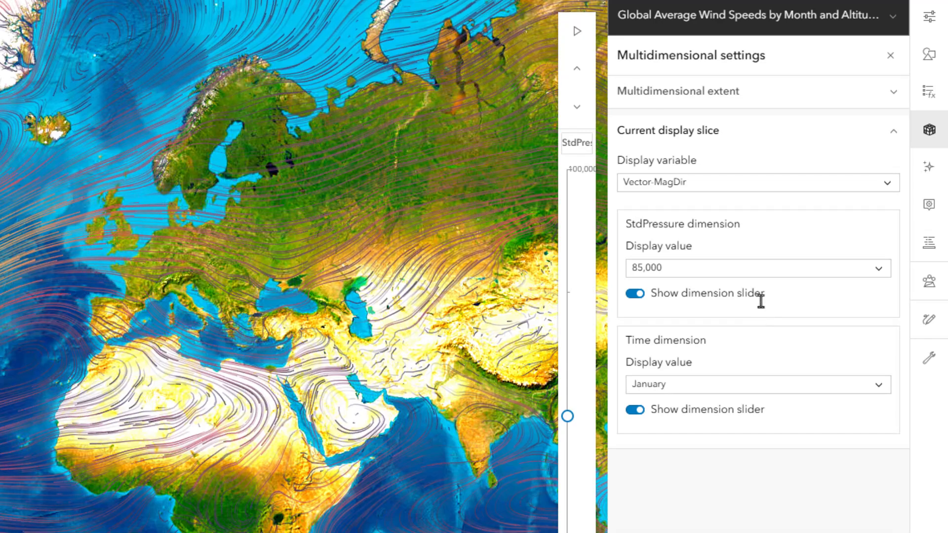
{"action": "left_click", "coordinate": [758, 268]}
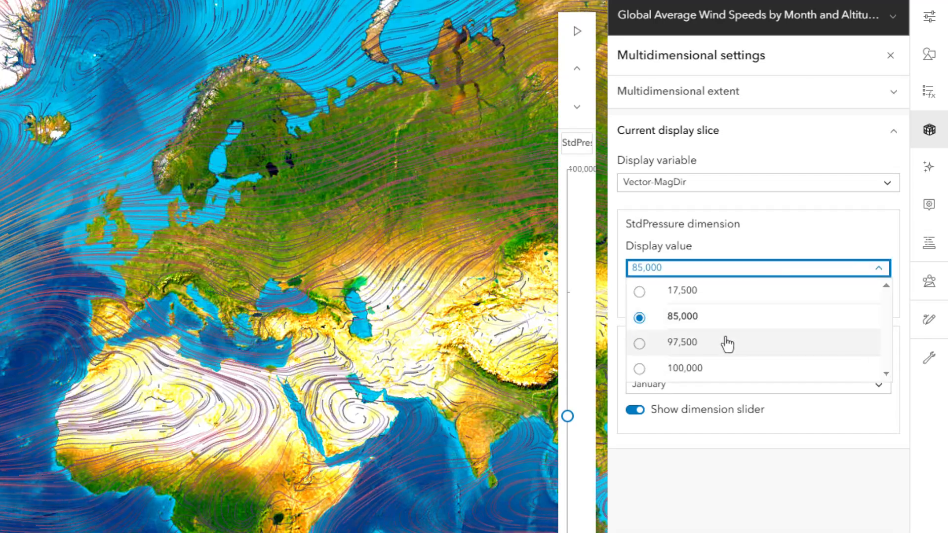
{"action": "left_click", "coordinate": [682, 343]}
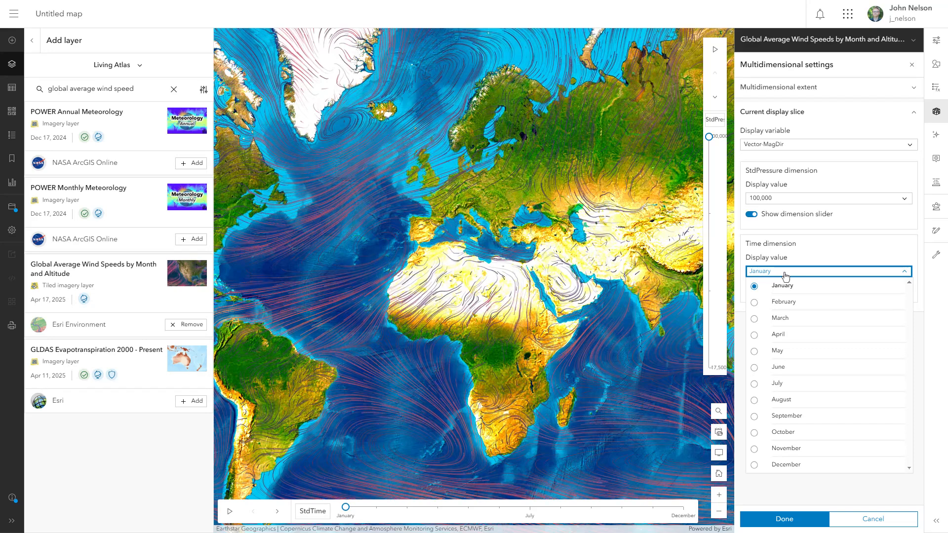
{"action": "left_click", "coordinate": [780, 318]}
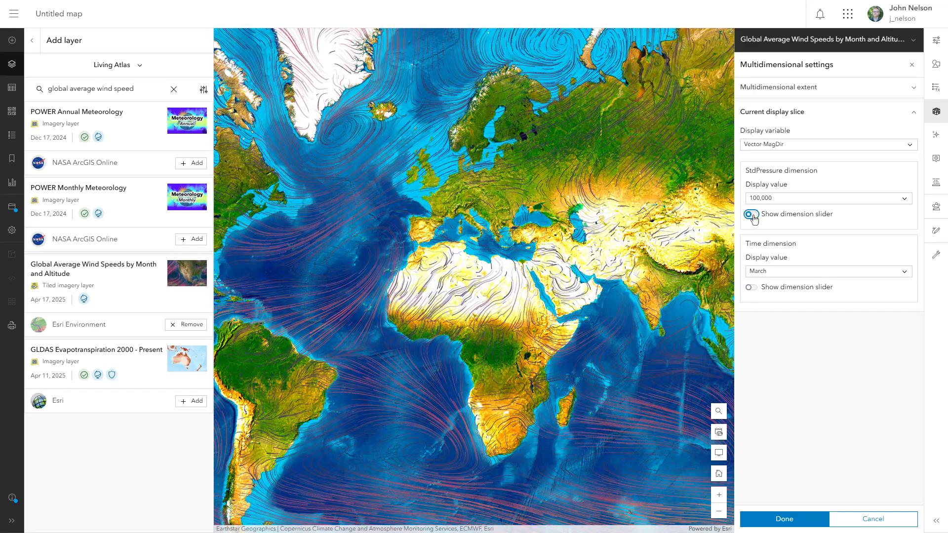
Step: Hide the dimension sliders from the map for the wind layer
{"action": "left_click", "coordinate": [751, 216]}
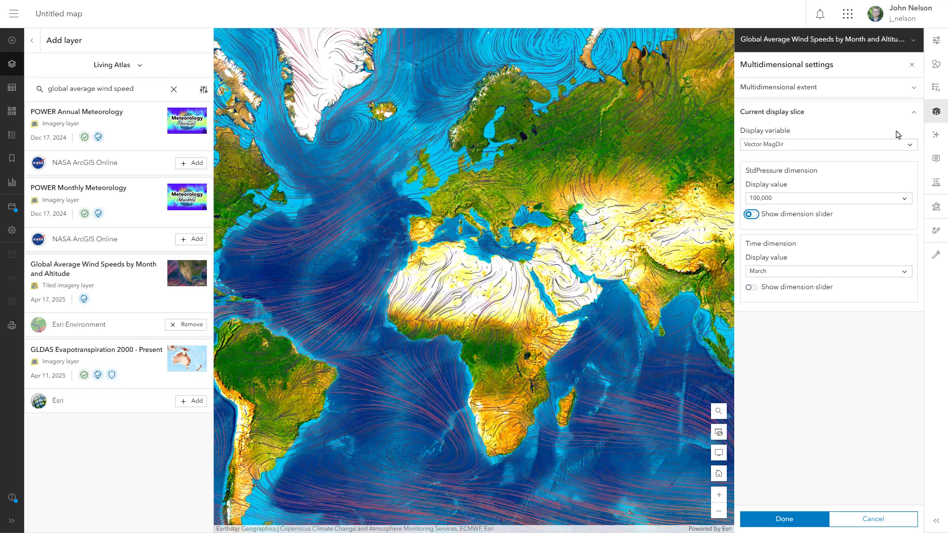
{"action": "left_click", "coordinate": [936, 65]}
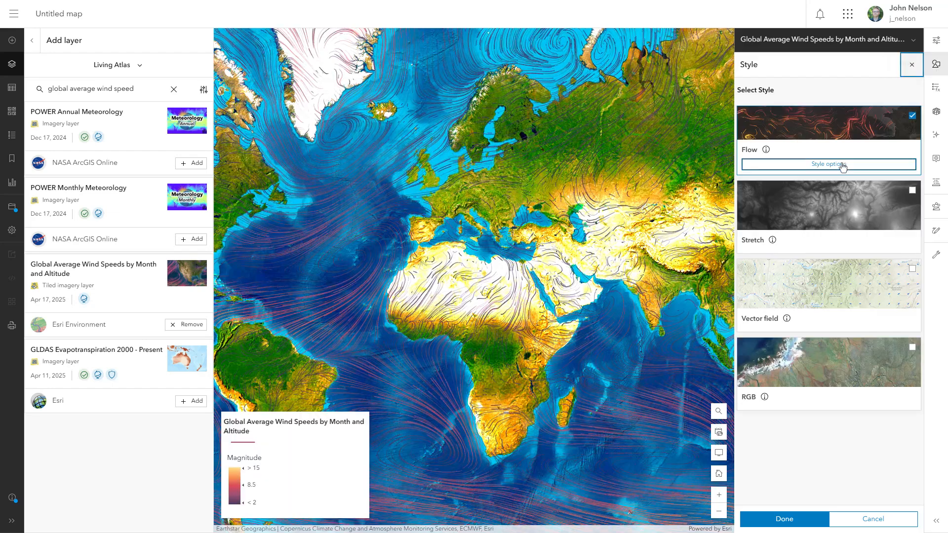
Step: Set Flow style to High density, Long length, 1.5 px width in a single blue colour
{"action": "left_click", "coordinate": [828, 164]}
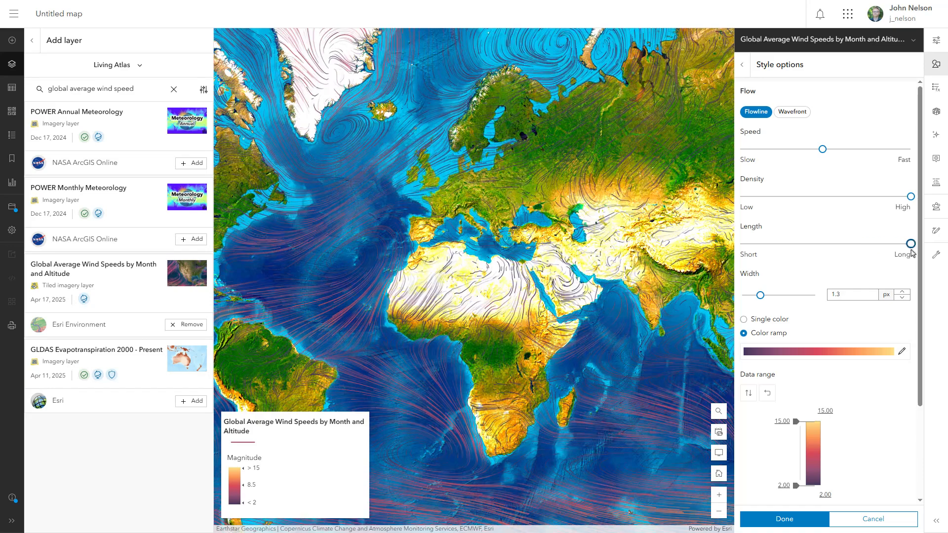
{"action": "left_click", "coordinate": [902, 291]}
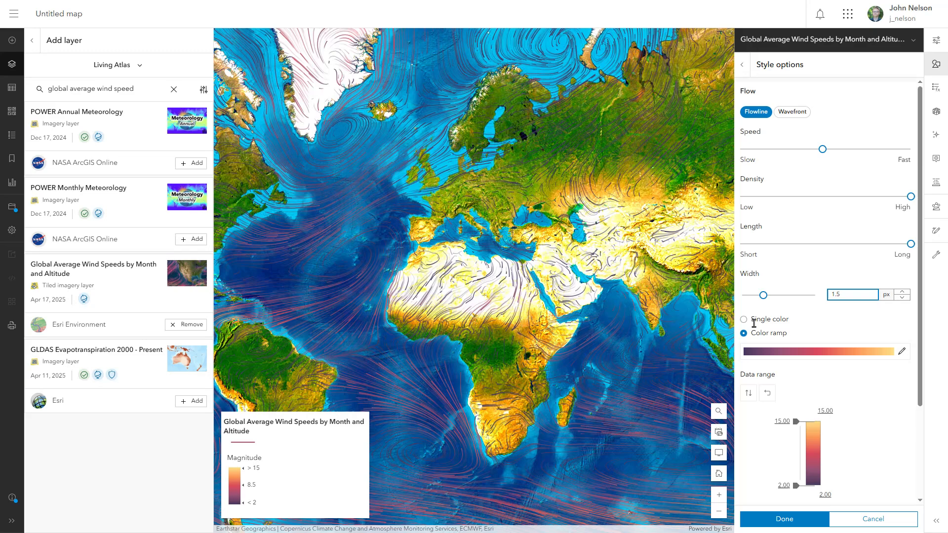
{"action": "left_click", "coordinate": [744, 319]}
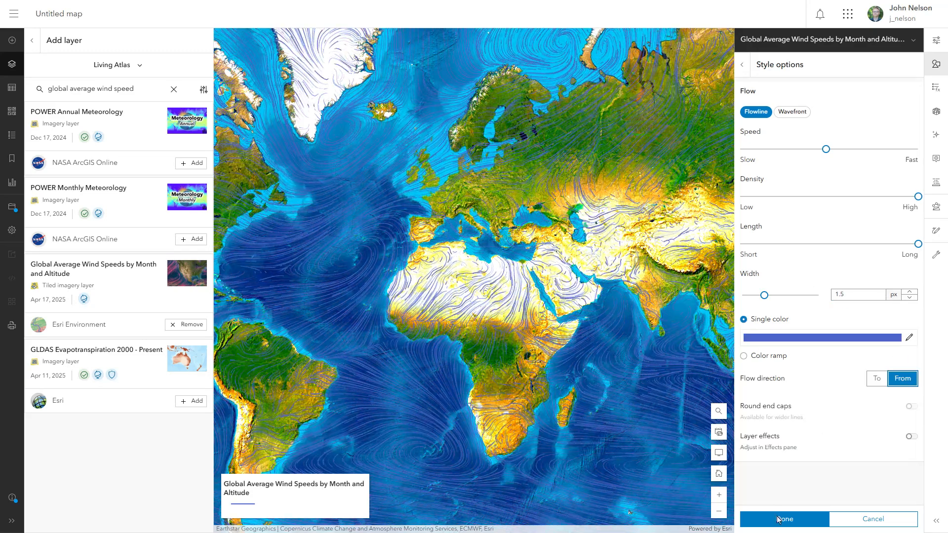
{"action": "left_click", "coordinate": [783, 520]}
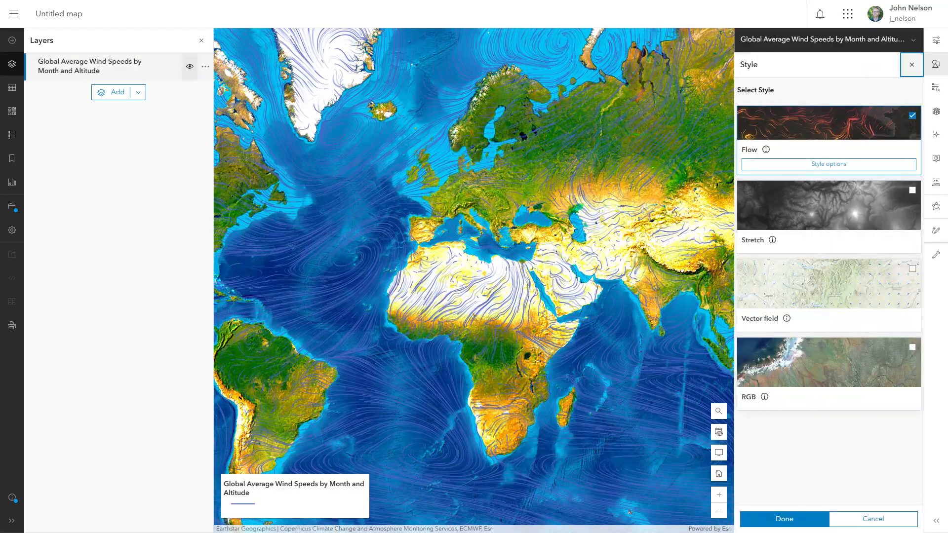
{"action": "mouse_move", "coordinate": [937, 41]}
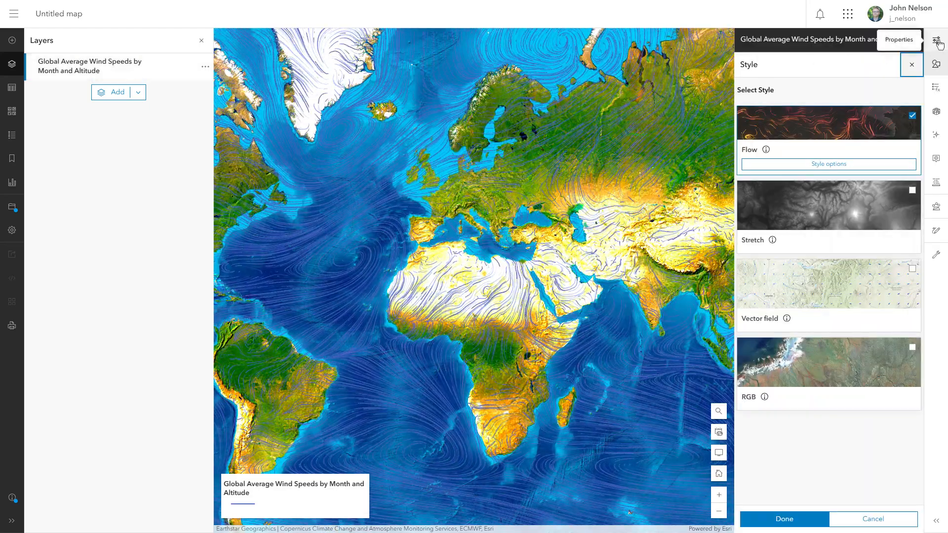
Step: Set the wind layer's Appearance blending mode to Destination Atop
{"action": "left_click", "coordinate": [897, 40]}
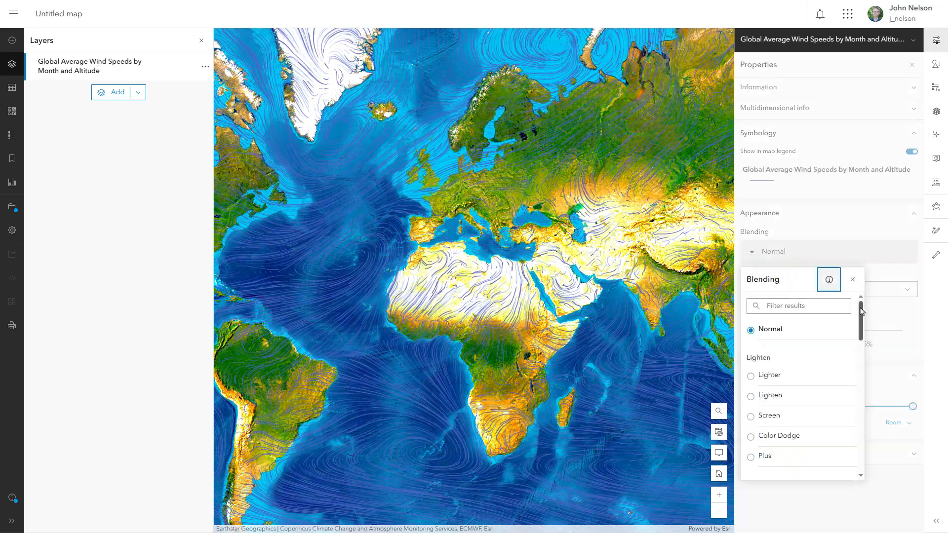
{"action": "scroll", "scroll_direction": "down", "scroll_amount": 3}
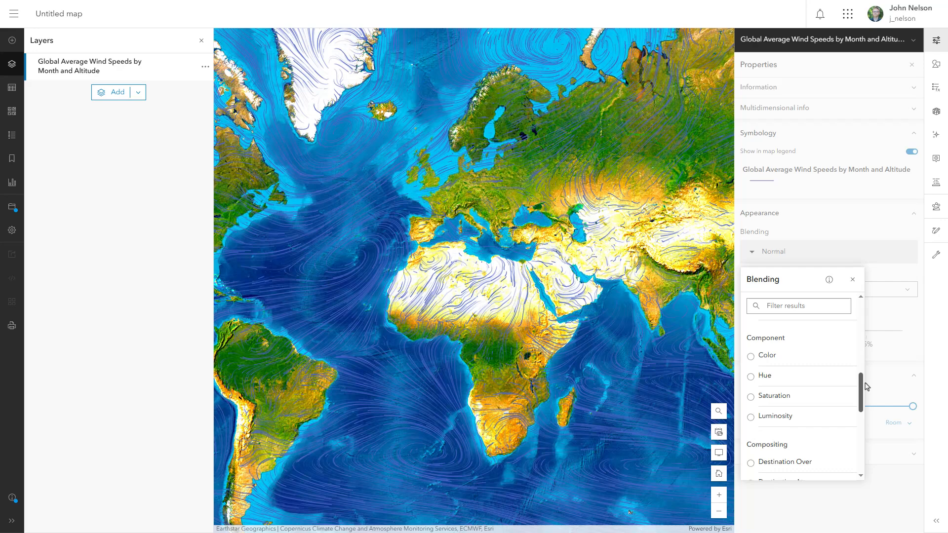
{"action": "scroll", "scroll_direction": "down", "scroll_amount": 3}
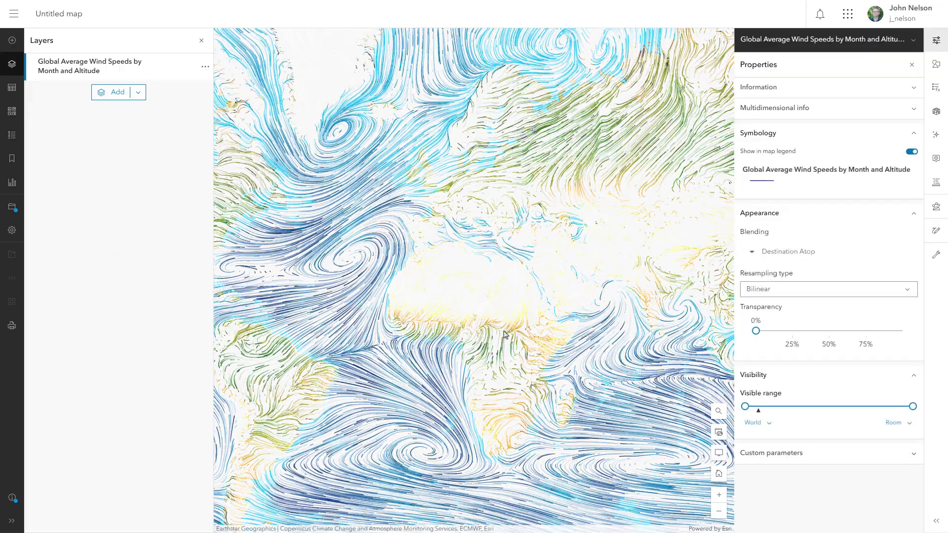
{"action": "mouse_move", "coordinate": [12, 230]}
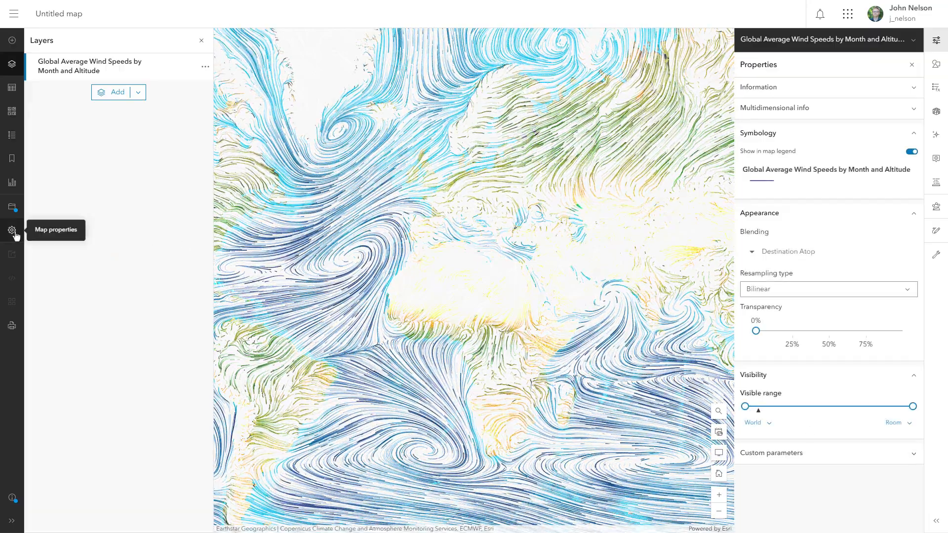
Step: Enable a map background colour in Map properties and make it black
{"action": "left_click", "coordinate": [12, 230]}
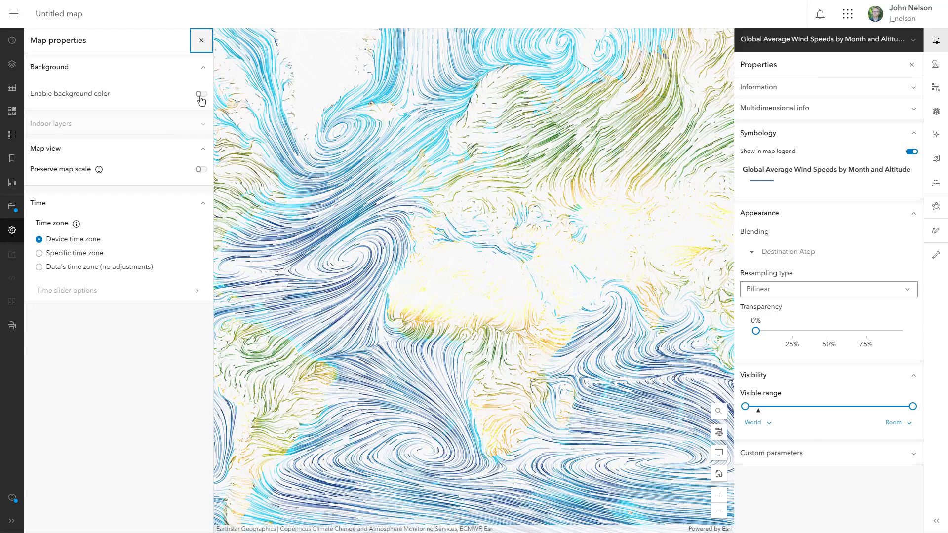
{"action": "left_click", "coordinate": [201, 94]}
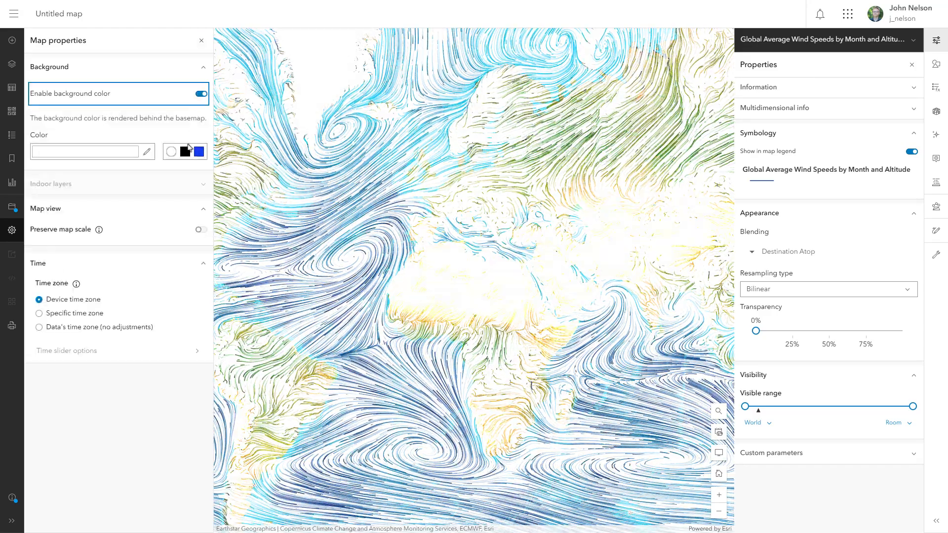
{"action": "left_click", "coordinate": [172, 152]}
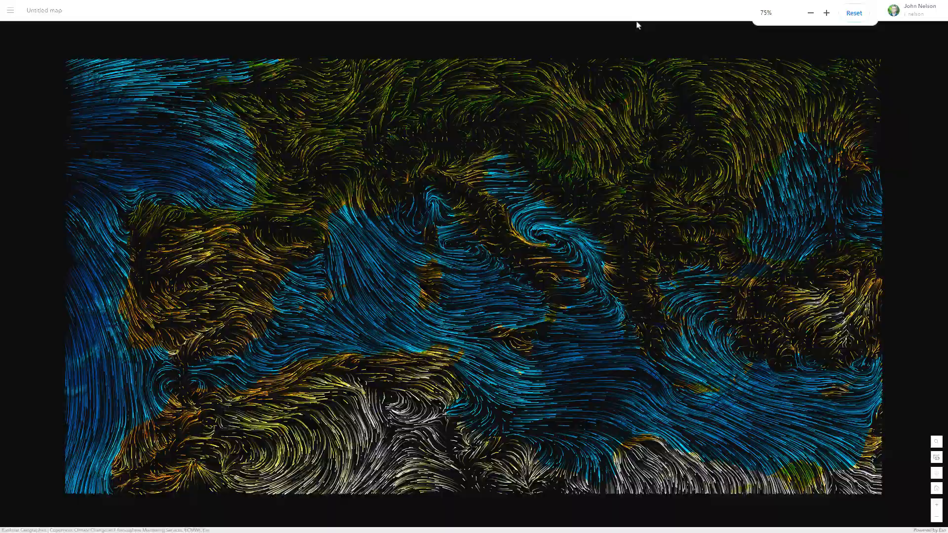
{"action": "left_click", "coordinate": [810, 13]}
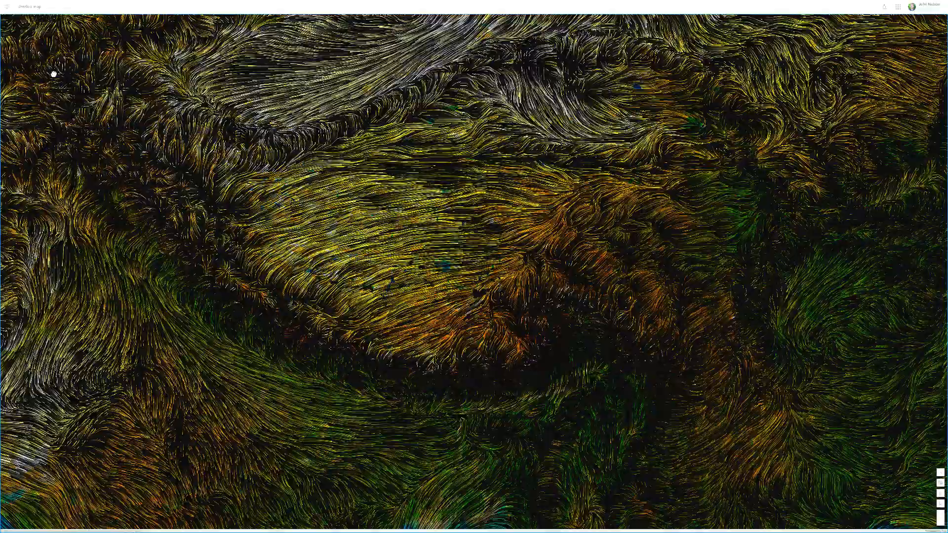
{"action": "scroll", "scroll_direction": "down", "scroll_amount": 3}
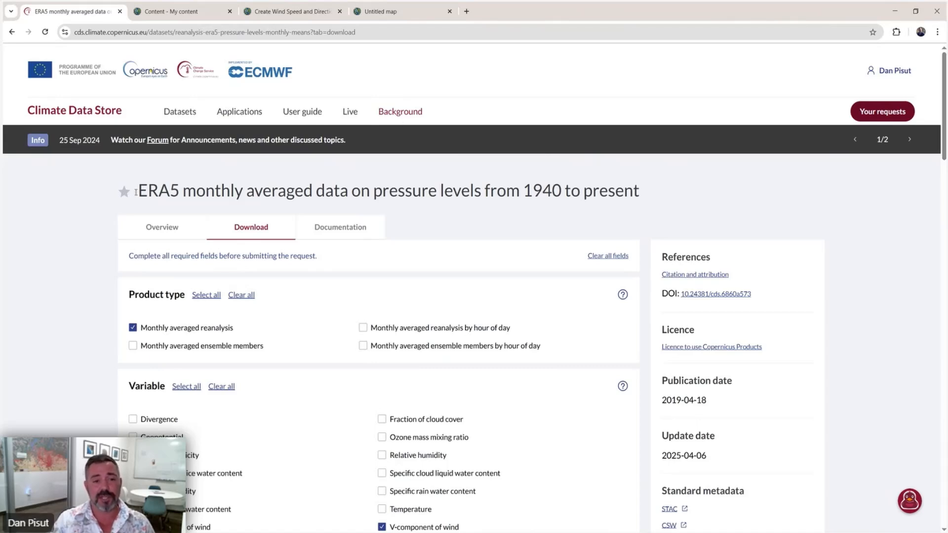
{"action": "mouse_move", "coordinate": [447, 208]}
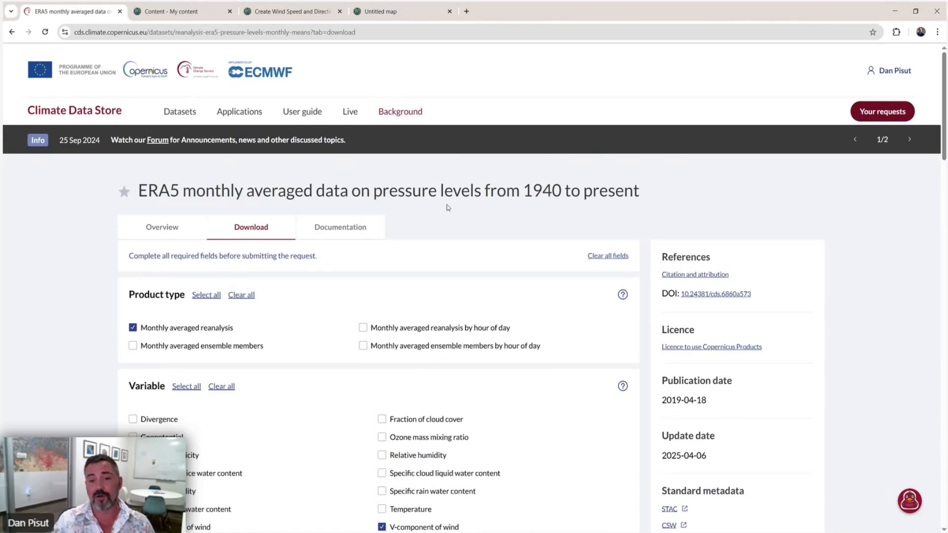
{"action": "mouse_move", "coordinate": [934, 186]}
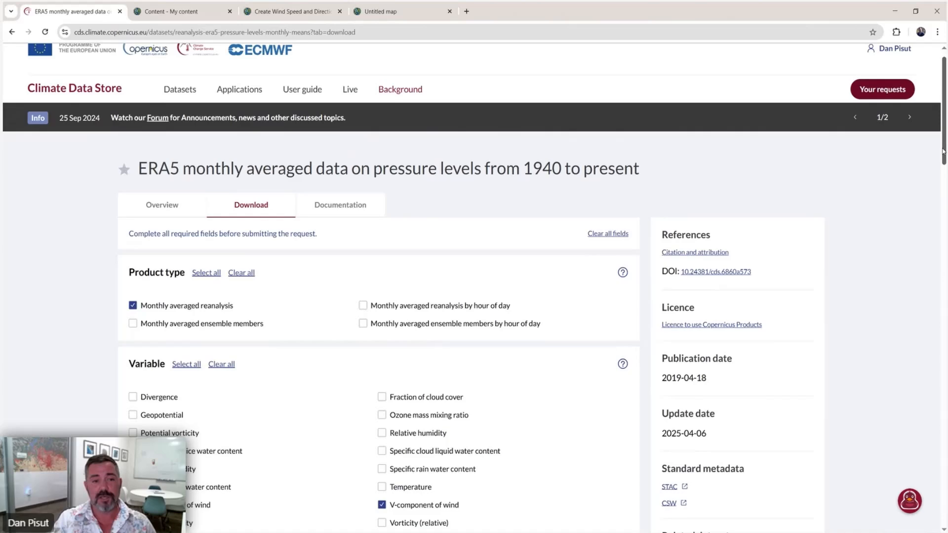
Step: Review the download form keeping Whole region, GRIB format, Unarchived, down to the Terms of use
{"action": "scroll", "scroll_direction": "down", "scroll_amount": 3}
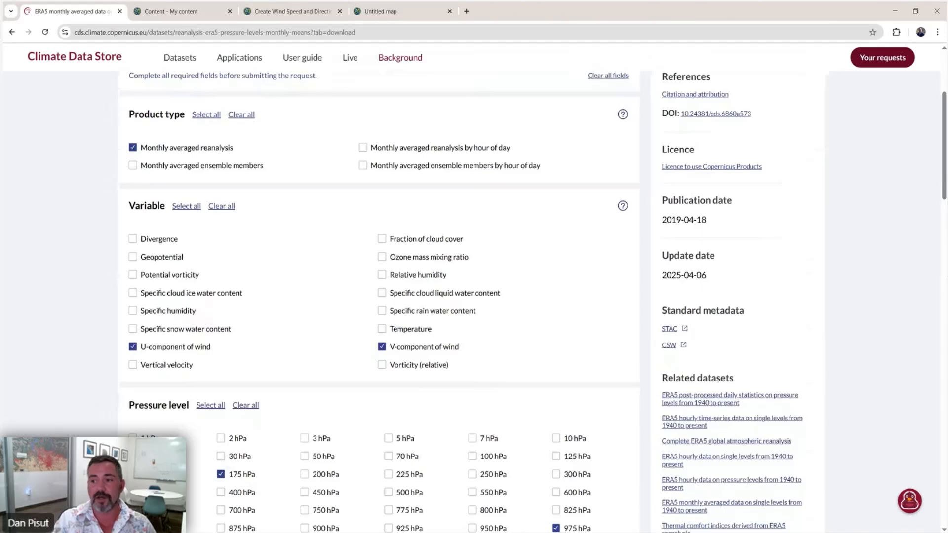
{"action": "scroll", "scroll_direction": "down", "scroll_amount": 3}
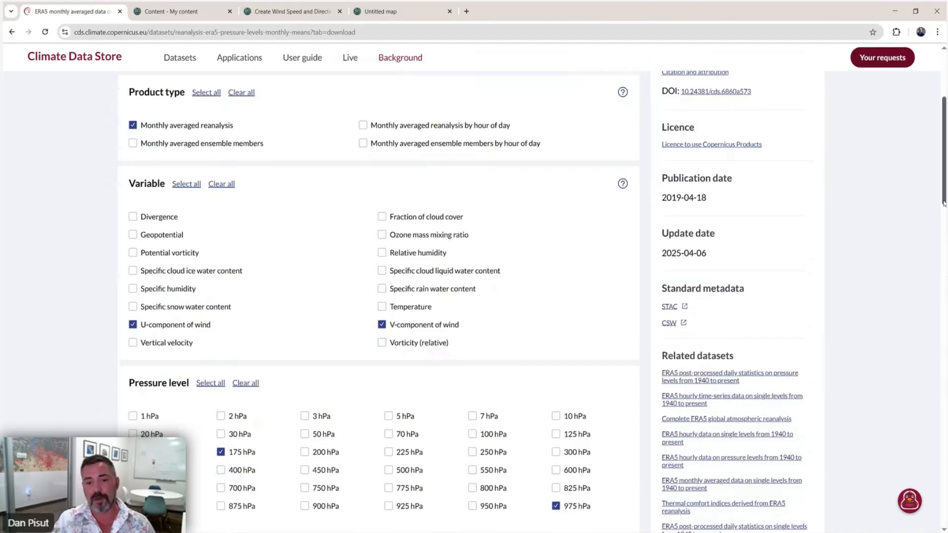
{"action": "scroll", "scroll_direction": "down", "scroll_amount": 3}
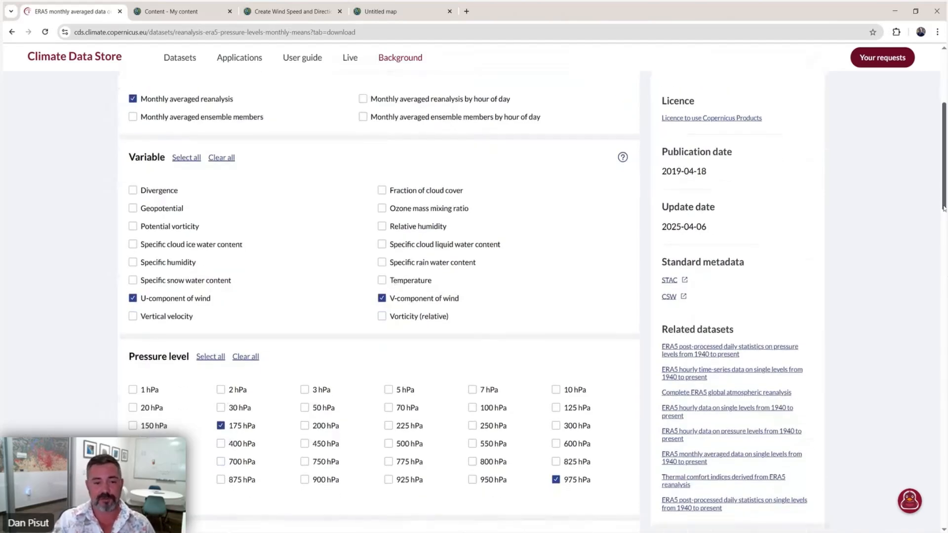
{"action": "scroll", "scroll_direction": "down", "scroll_amount": 3}
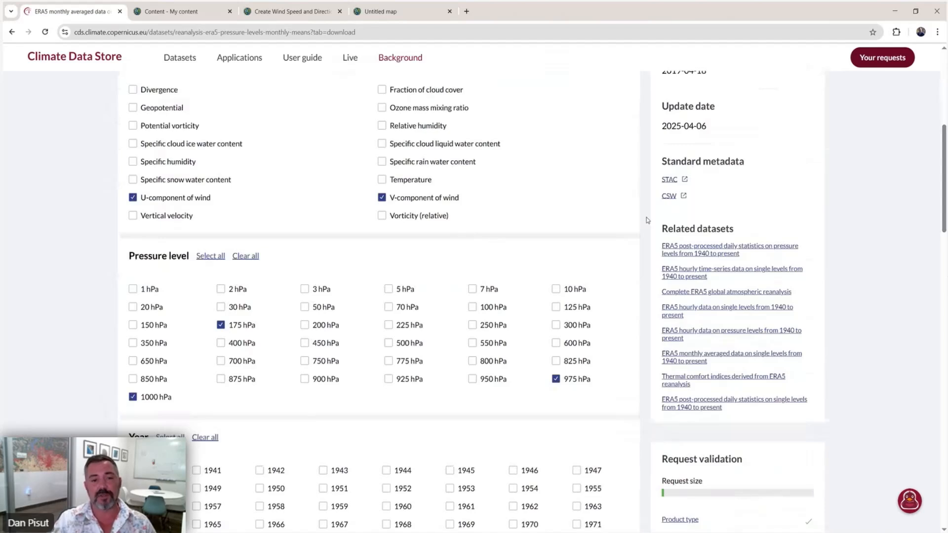
{"action": "mouse_move", "coordinate": [151, 205]}
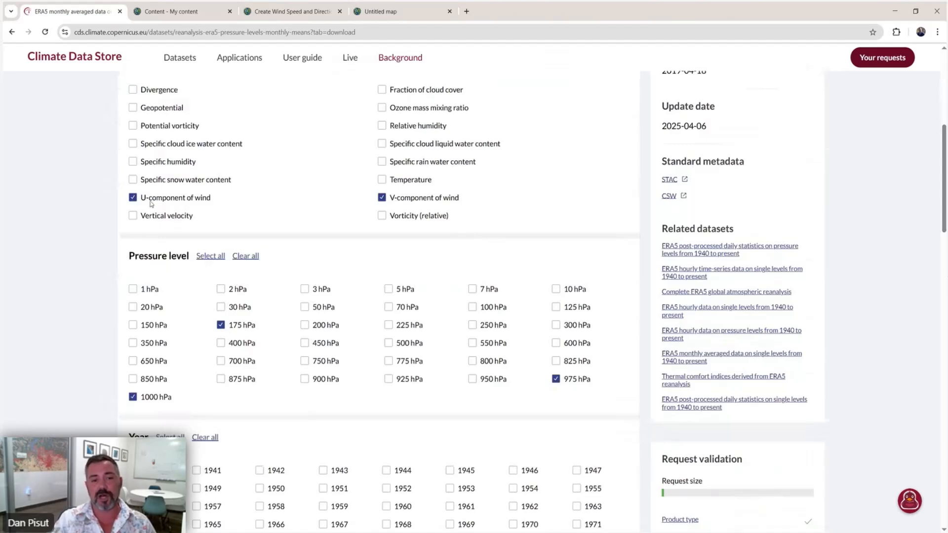
{"action": "mouse_move", "coordinate": [410, 206]}
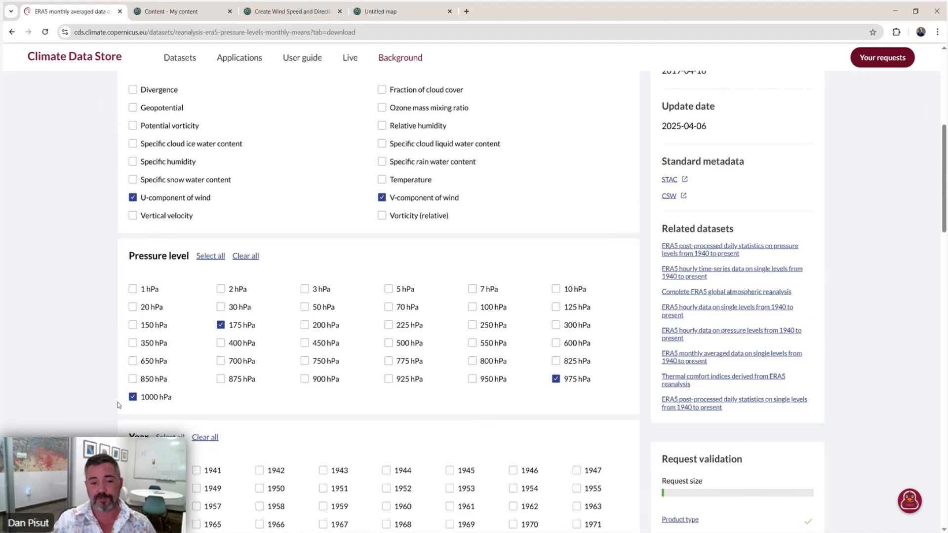
{"action": "mouse_move", "coordinate": [249, 334]}
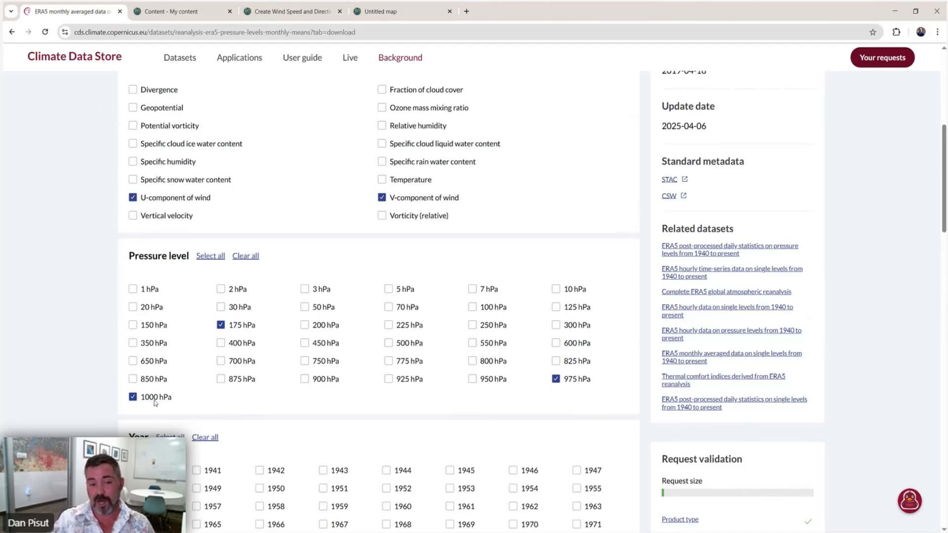
{"action": "mouse_move", "coordinate": [151, 295]}
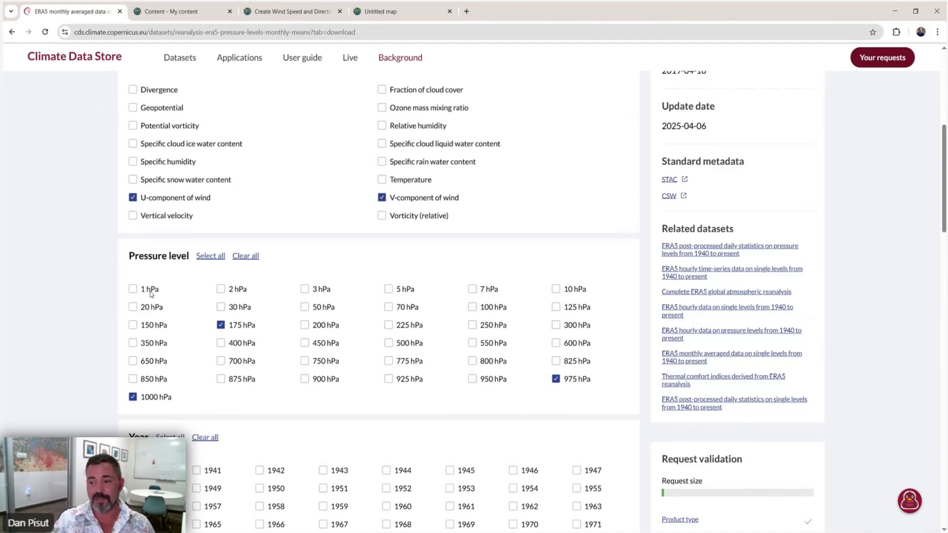
{"action": "mouse_move", "coordinate": [818, 274]}
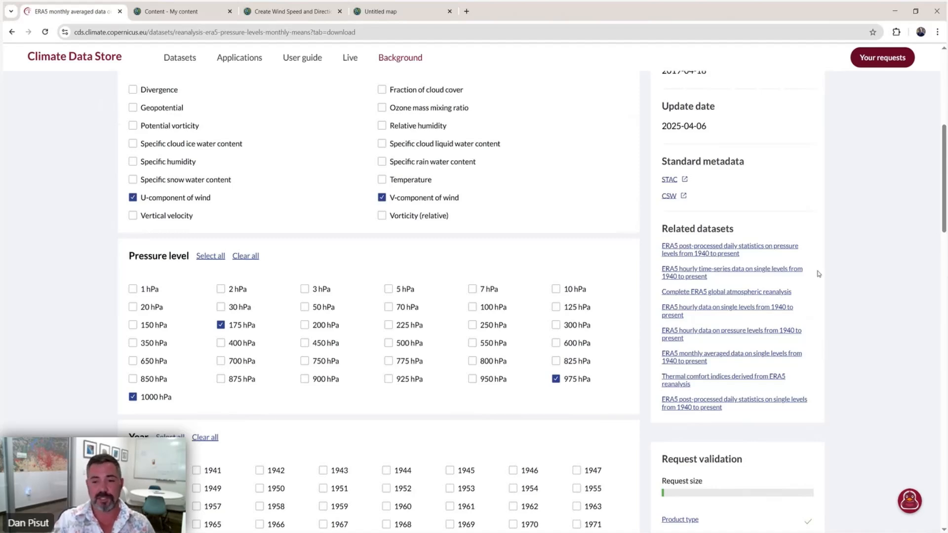
{"action": "mouse_move", "coordinate": [242, 318]}
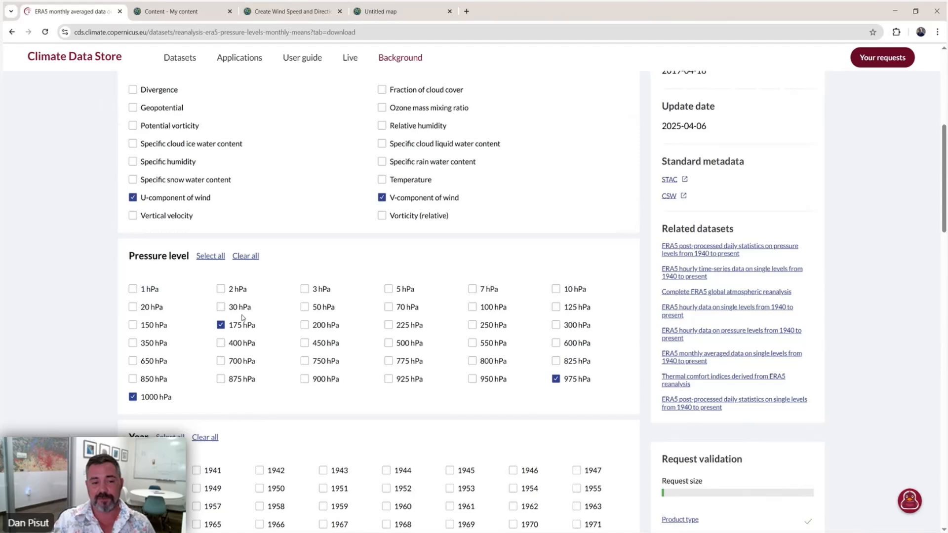
{"action": "scroll", "scroll_direction": "down", "scroll_amount": 3}
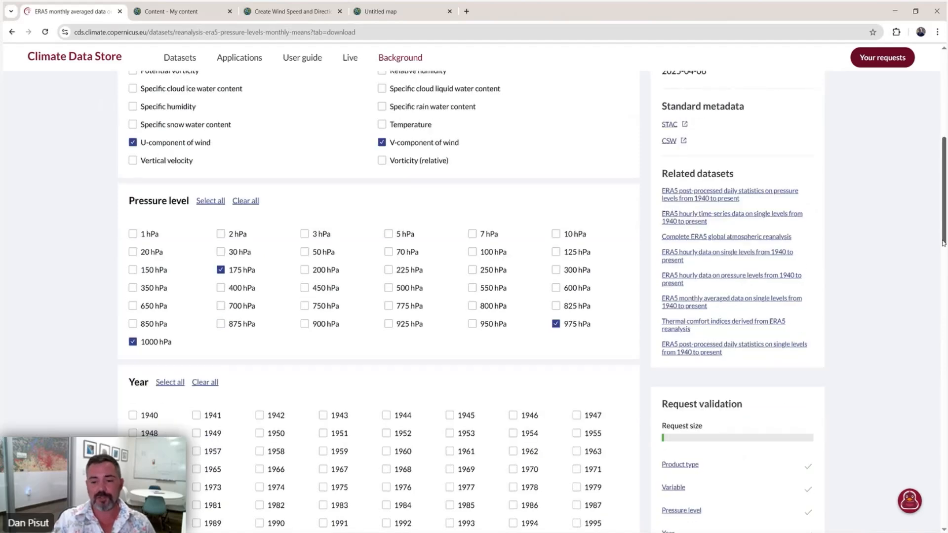
{"action": "scroll", "scroll_direction": "down", "scroll_amount": 3}
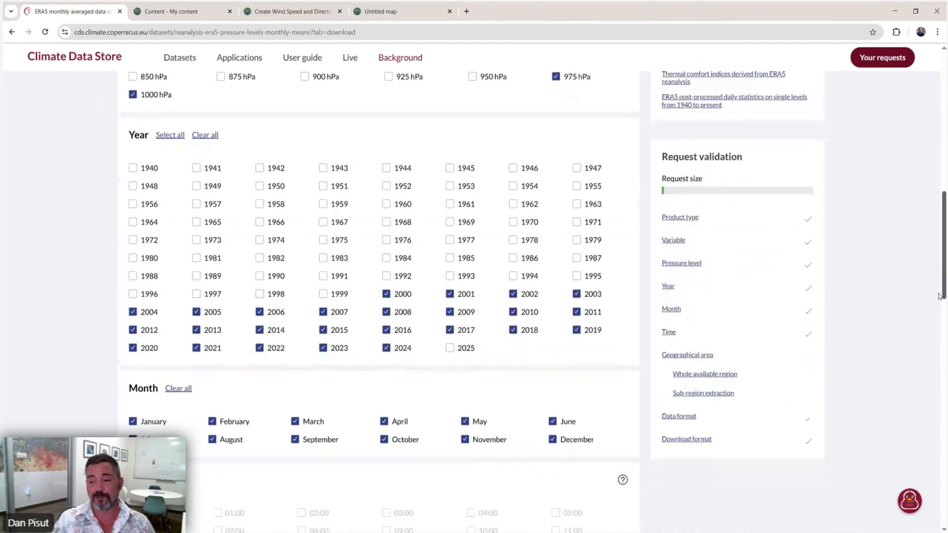
{"action": "scroll", "scroll_direction": "down", "scroll_amount": 3}
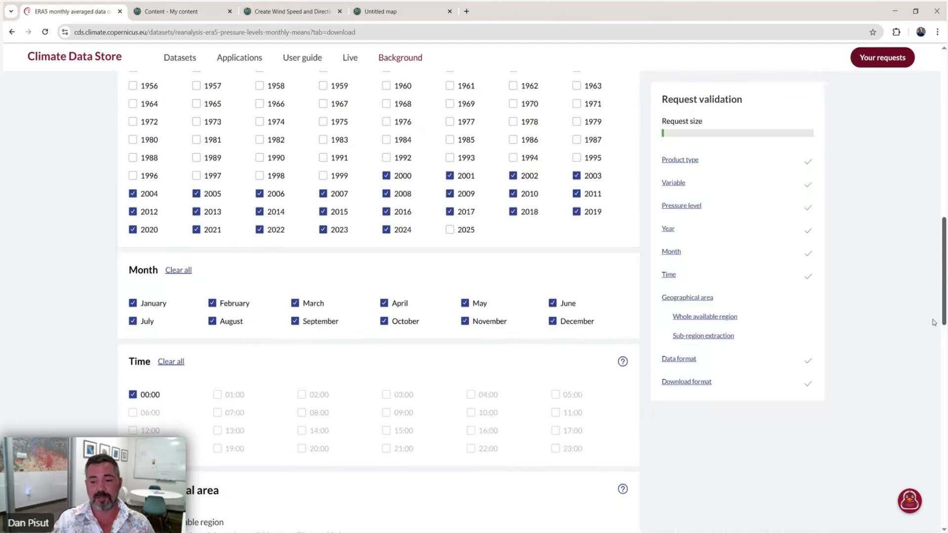
{"action": "scroll", "scroll_direction": "down", "scroll_amount": 3}
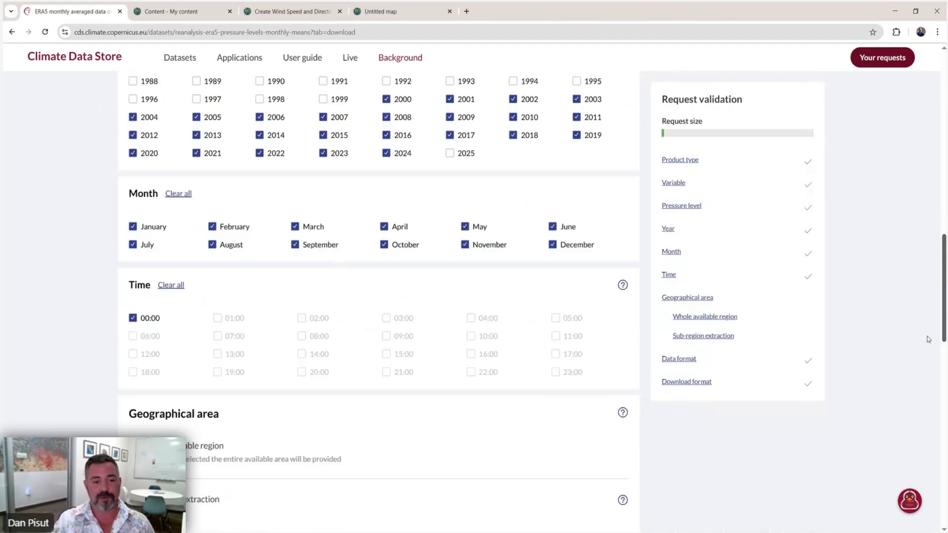
{"action": "scroll", "scroll_direction": "down", "scroll_amount": 3}
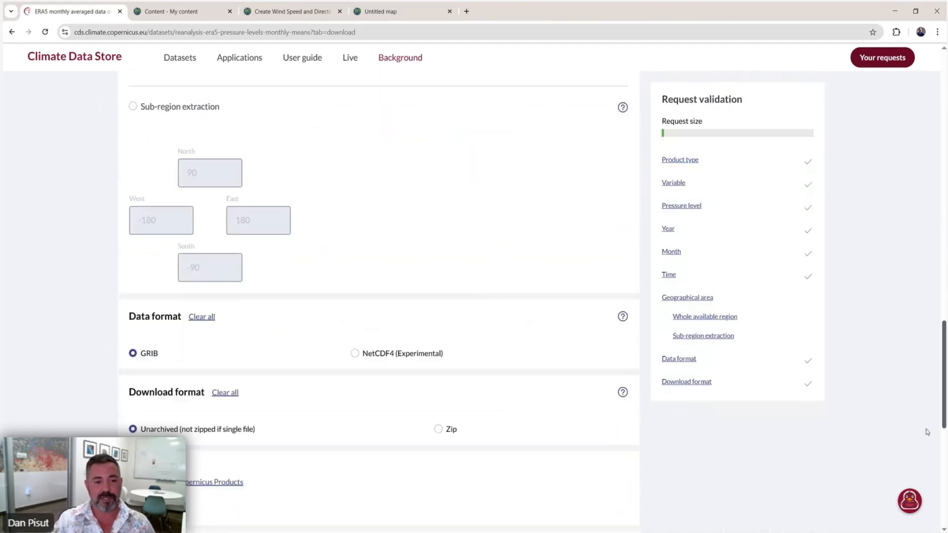
{"action": "scroll", "scroll_direction": "down", "scroll_amount": 3}
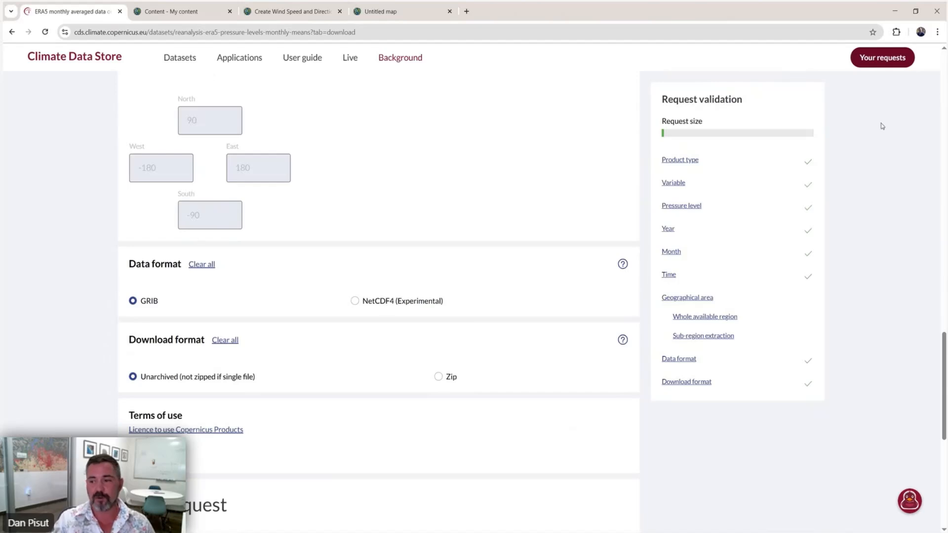
{"action": "scroll", "scroll_direction": "down", "scroll_amount": 3}
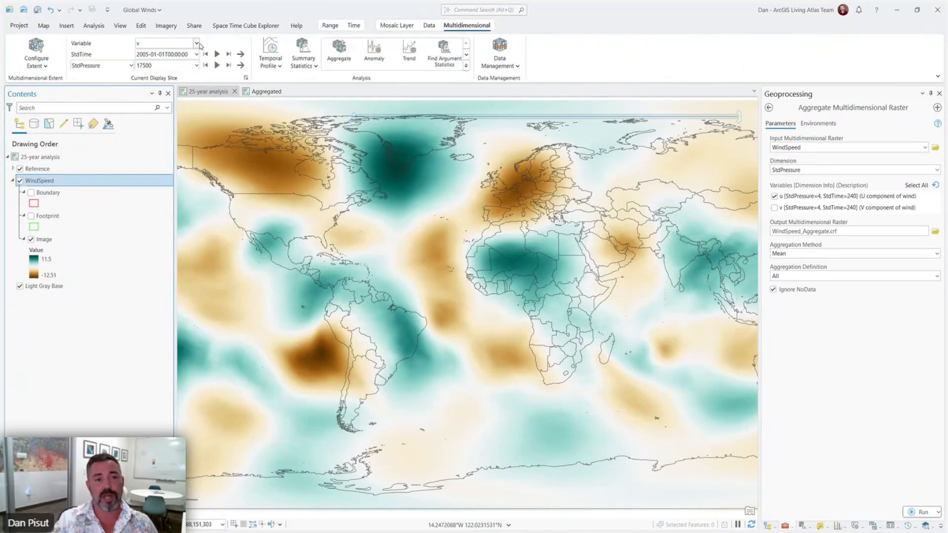
Step: Apply the Interval Value 2500 aggregation and show the Aggregated map's multidimensional 12-month result
{"action": "left_click", "coordinate": [196, 42]}
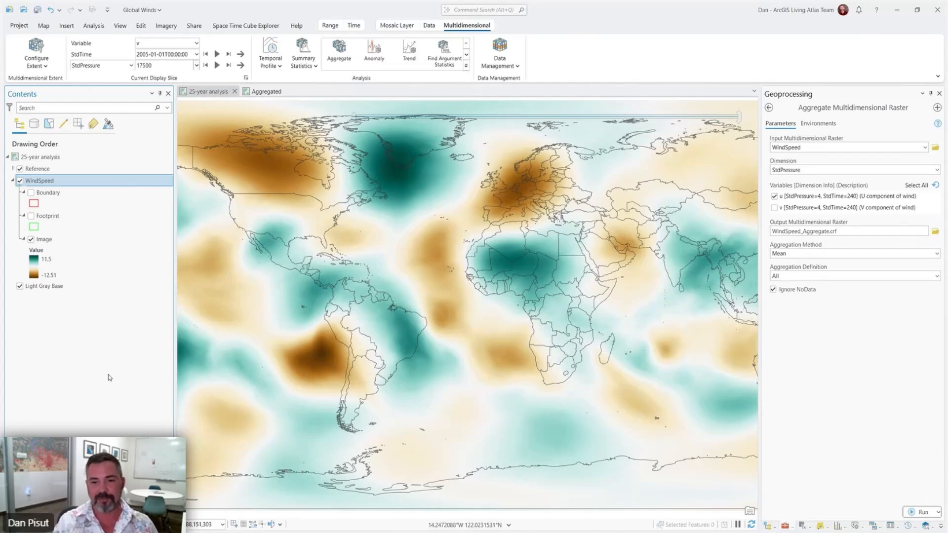
{"action": "left_click", "coordinate": [264, 91]}
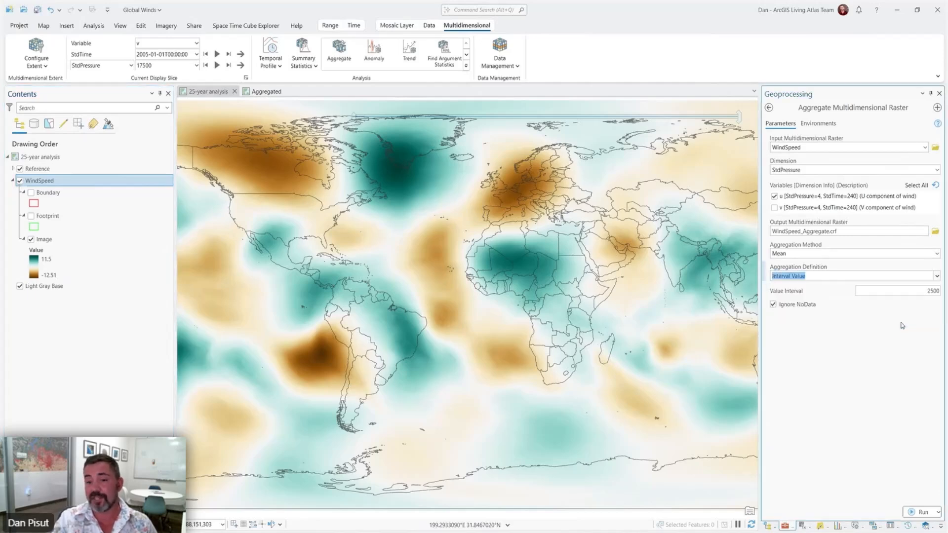
{"action": "mouse_move", "coordinate": [488, 302]}
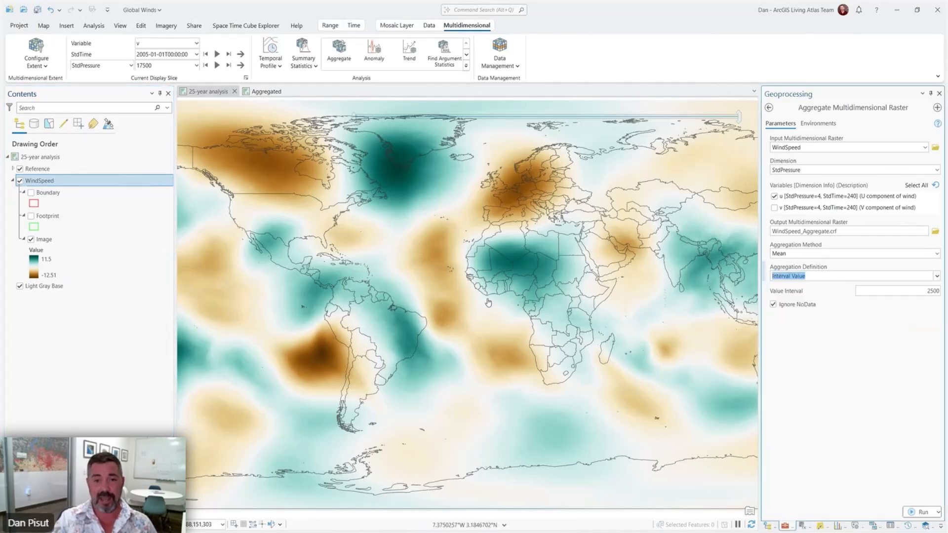
{"action": "left_click", "coordinate": [264, 91]}
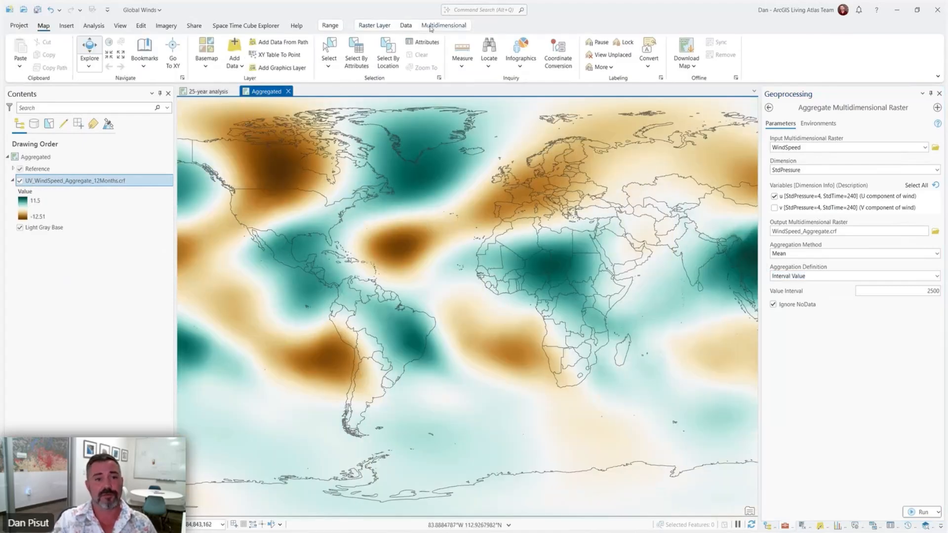
{"action": "left_click", "coordinate": [194, 54]}
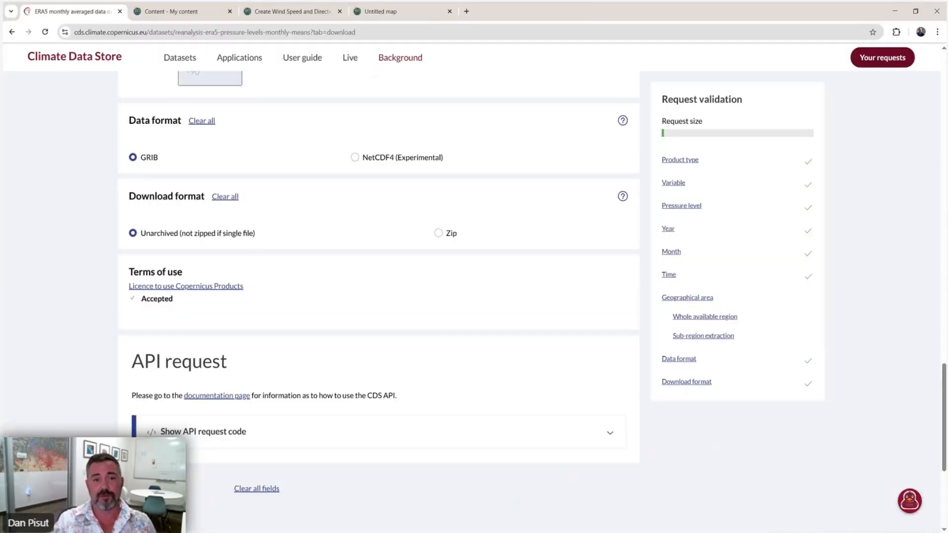
Step: Advance the Tiled Imagery Layer wizard with One Image, then view the Create Wind Speed and Direction item
{"action": "left_click", "coordinate": [179, 10]}
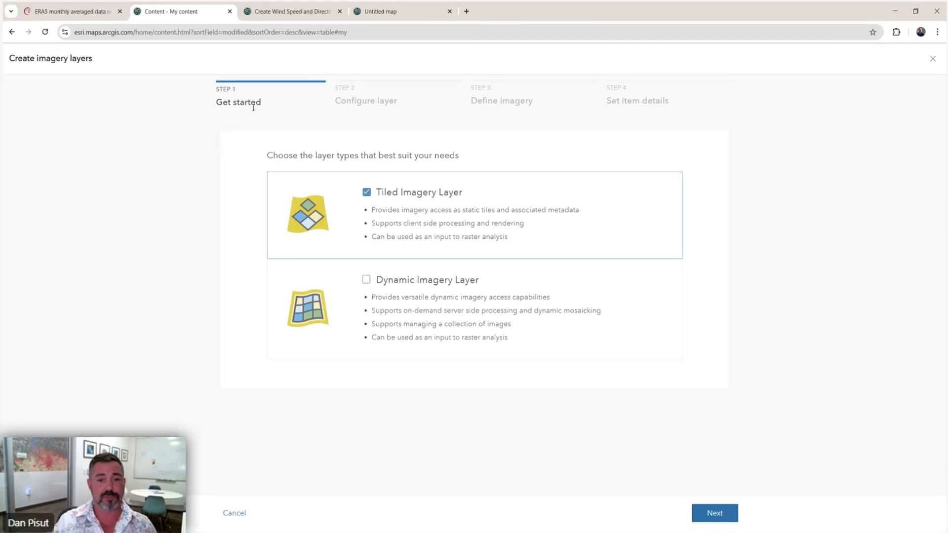
{"action": "mouse_move", "coordinate": [172, 220]}
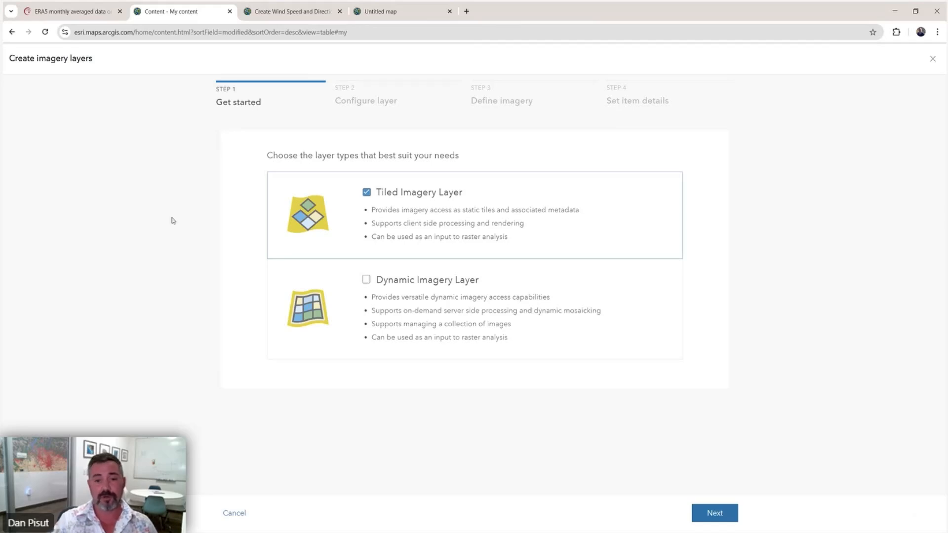
{"action": "mouse_move", "coordinate": [333, 247]}
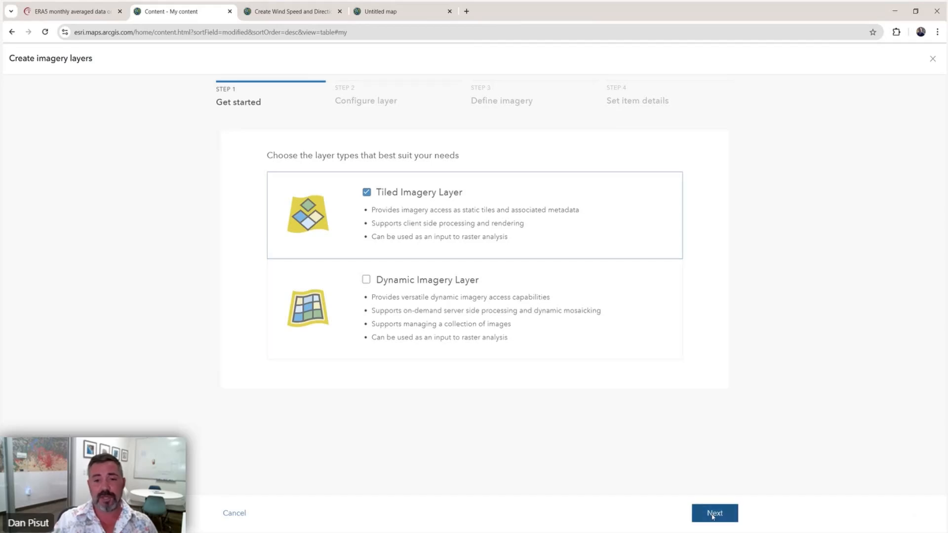
{"action": "left_click", "coordinate": [714, 513]}
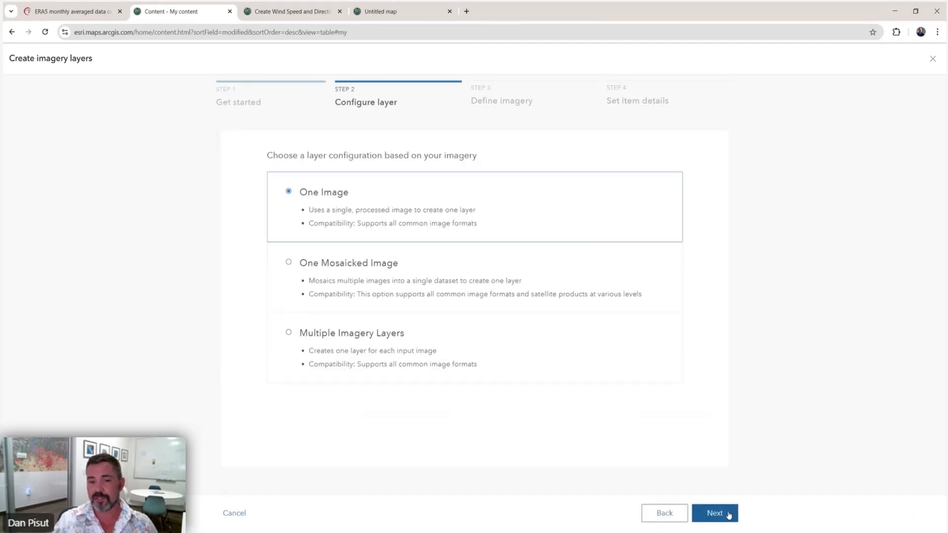
{"action": "left_click", "coordinate": [714, 512]}
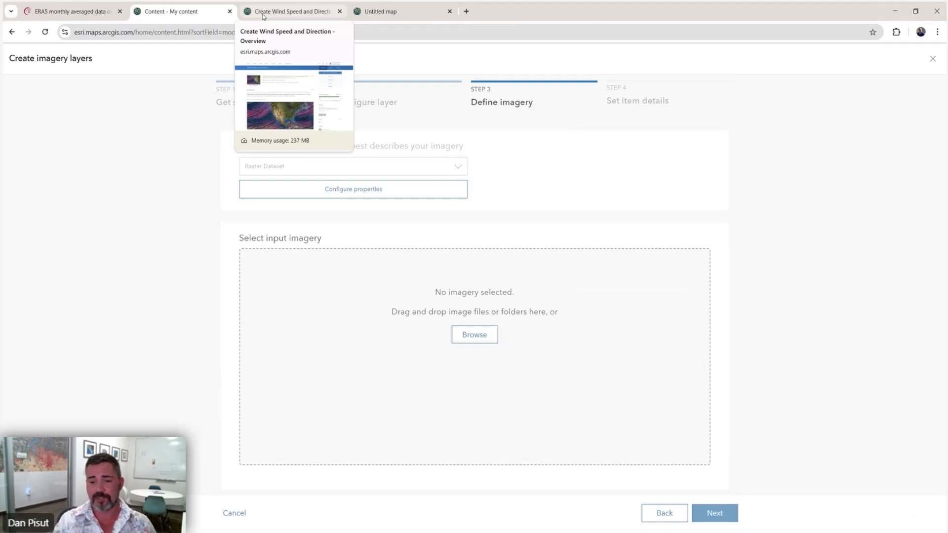
{"action": "left_click", "coordinate": [290, 11]}
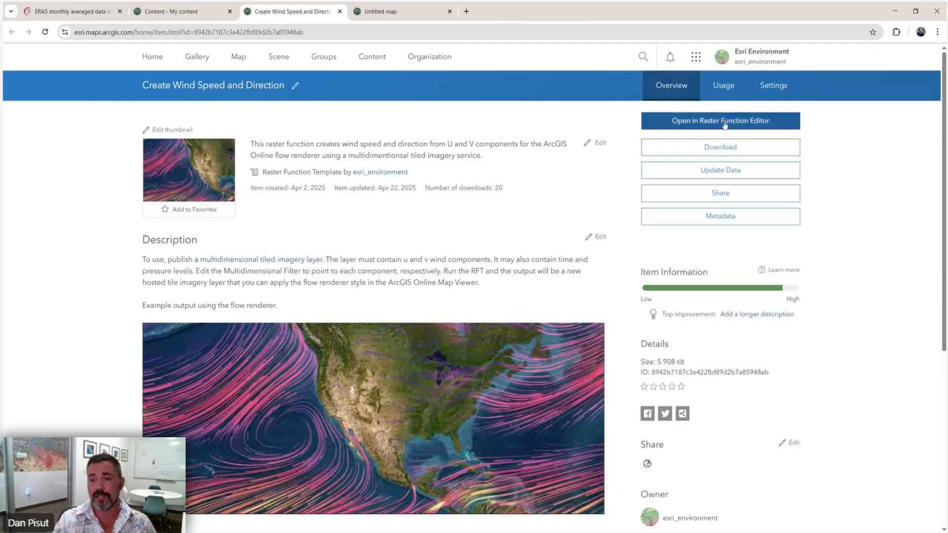
{"action": "left_click", "coordinate": [720, 121]}
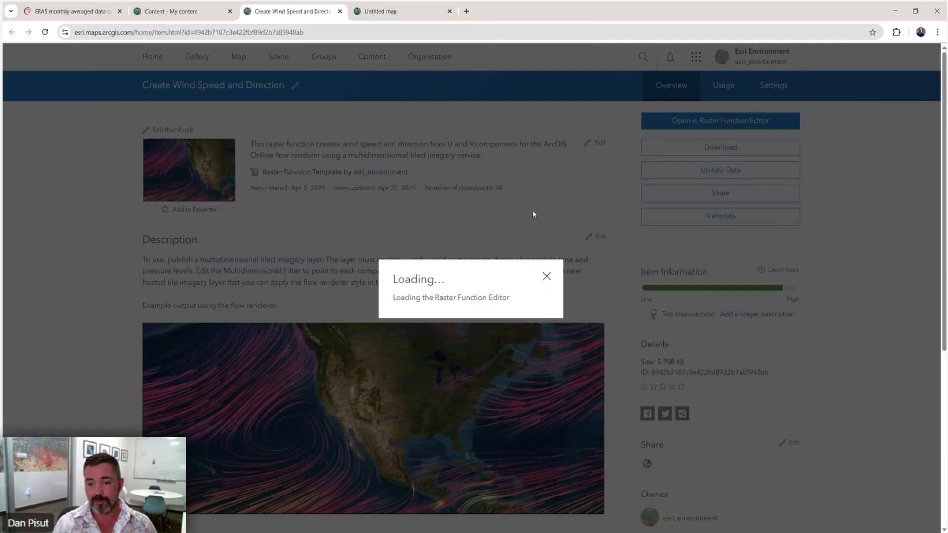
{"action": "left_click", "coordinate": [545, 277]}
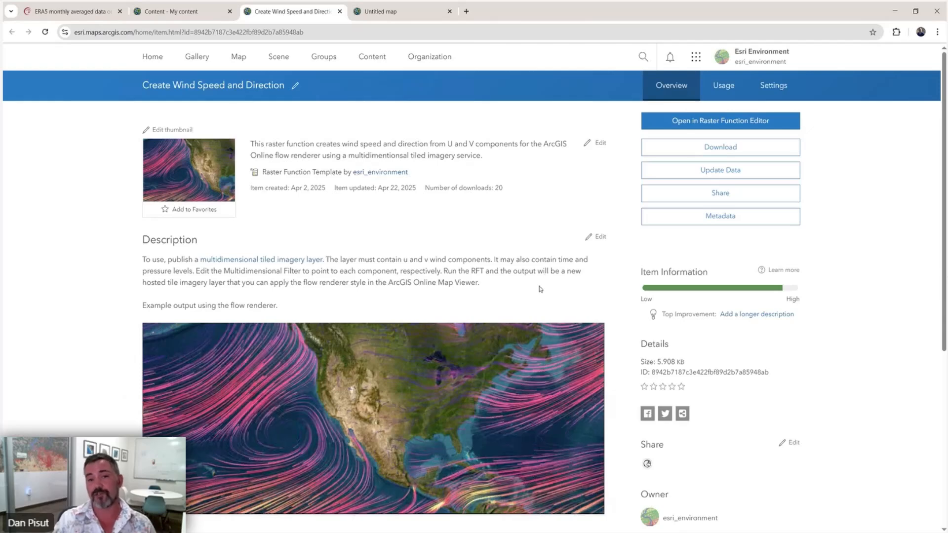
{"action": "mouse_move", "coordinate": [387, 10]}
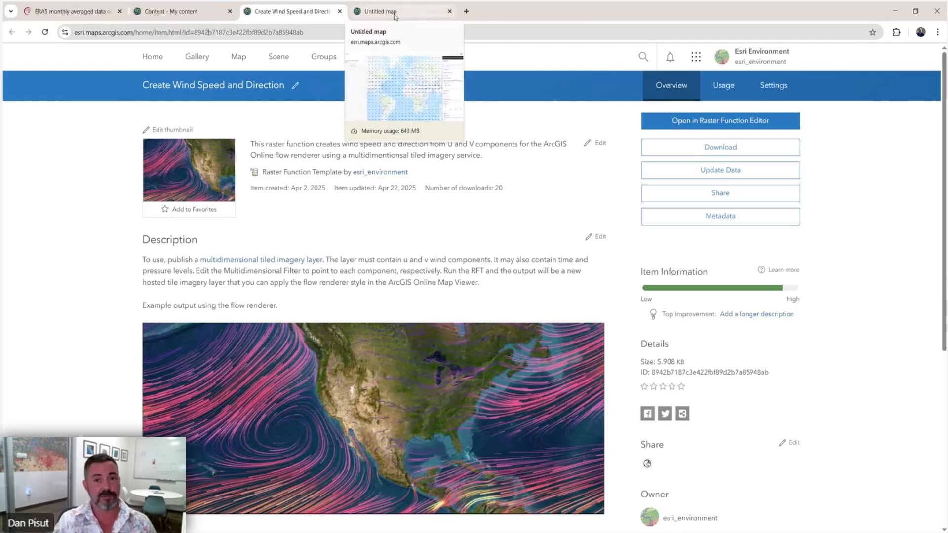
{"action": "left_click", "coordinate": [388, 11]}
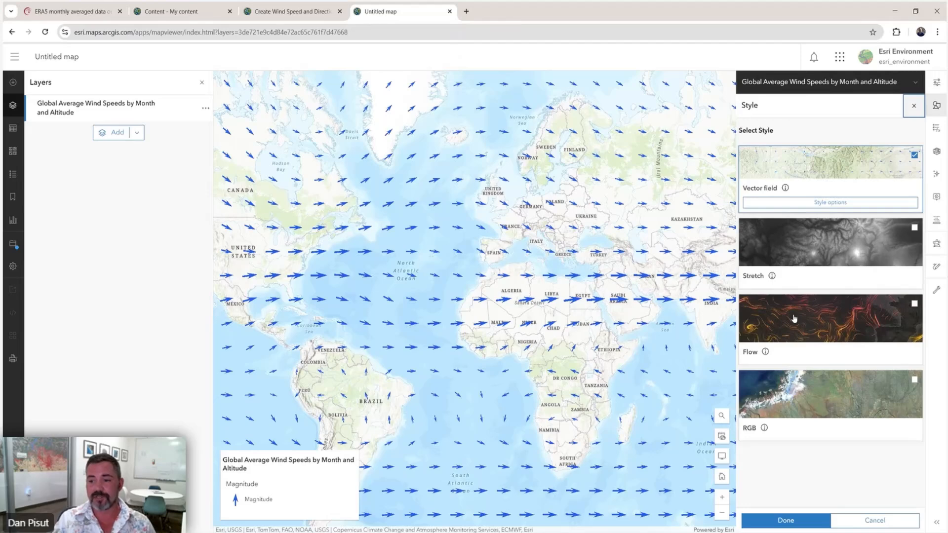
Step: Style the wind layer as Flow streamlines and reveal its StdPressure and Time display slice choices
{"action": "left_click", "coordinate": [828, 319]}
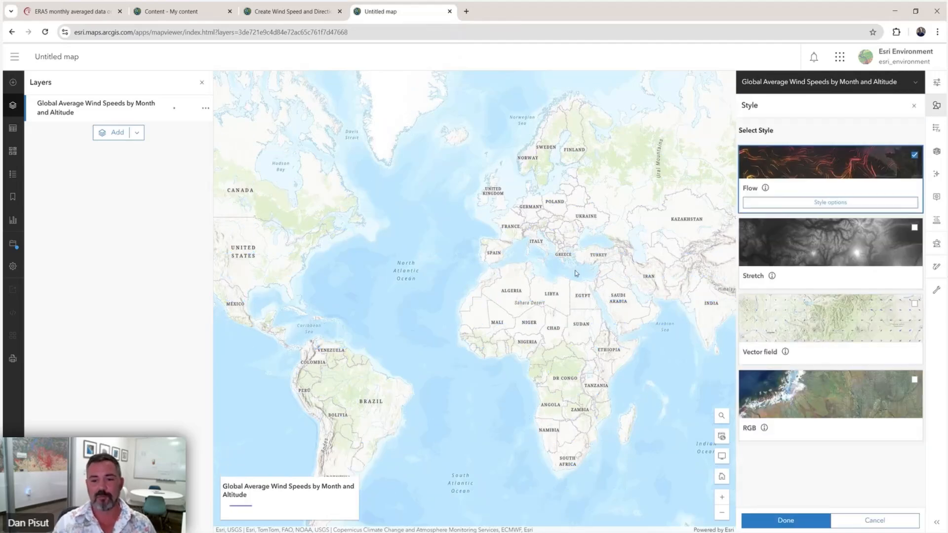
{"action": "left_click", "coordinate": [828, 162]}
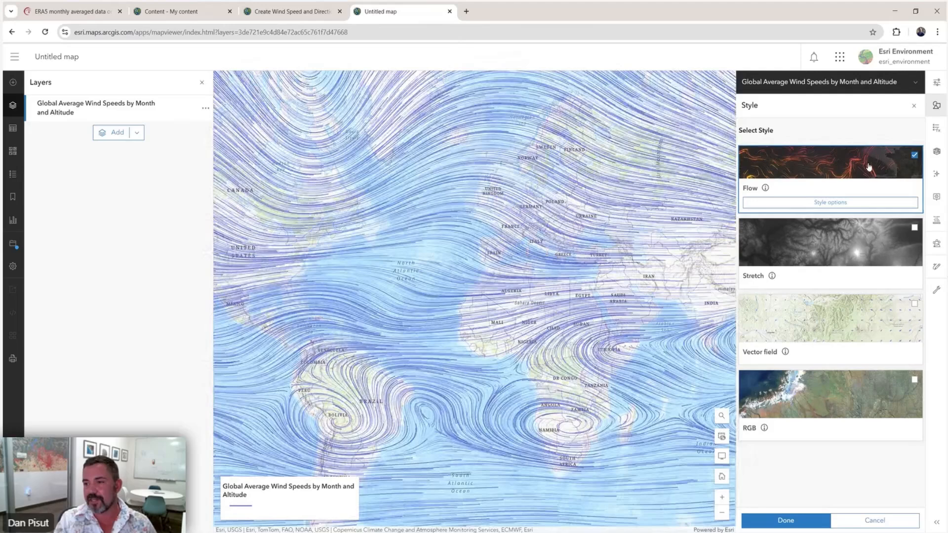
{"action": "left_click", "coordinate": [937, 151]}
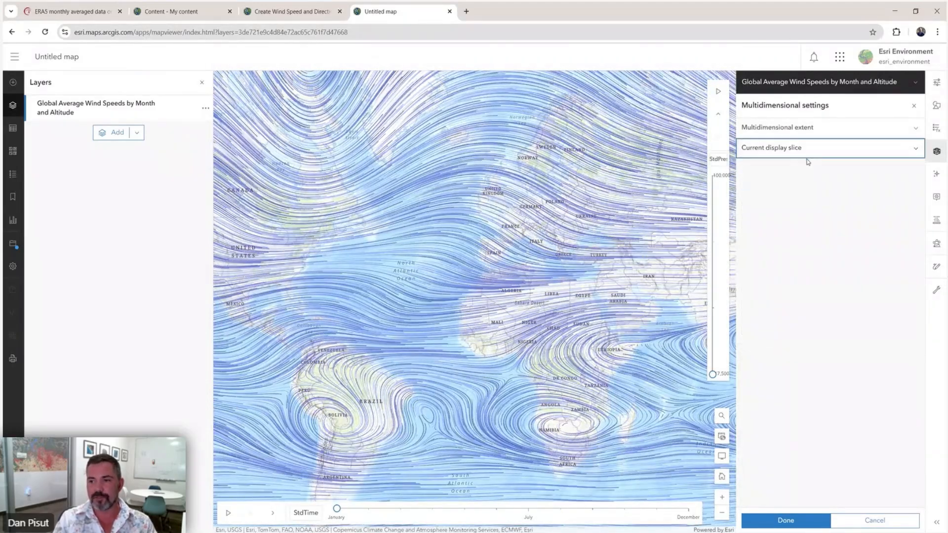
{"action": "left_click", "coordinate": [830, 147]}
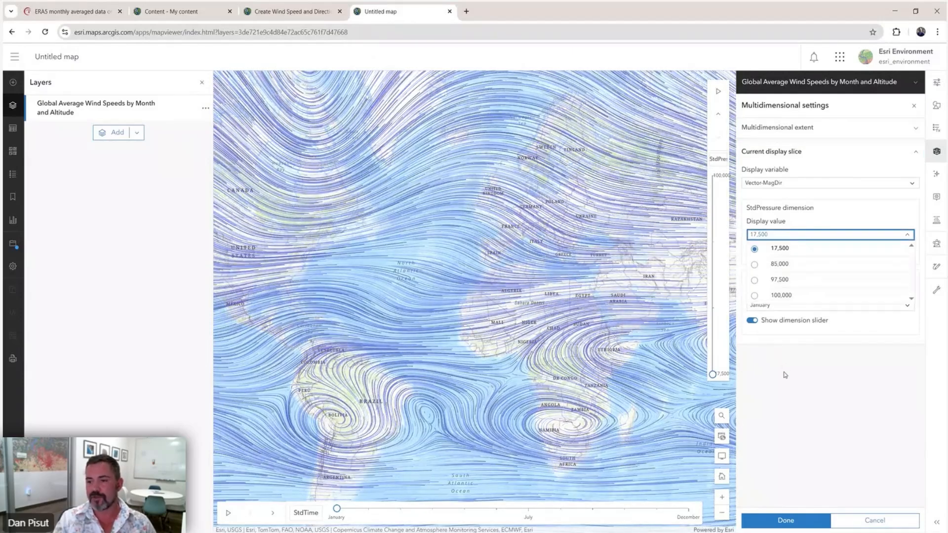
{"action": "left_click", "coordinate": [828, 305]}
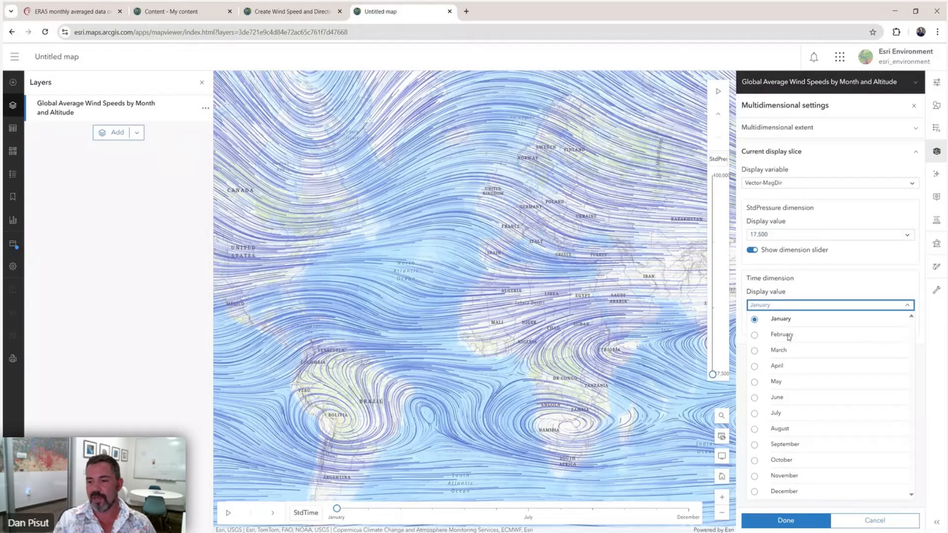